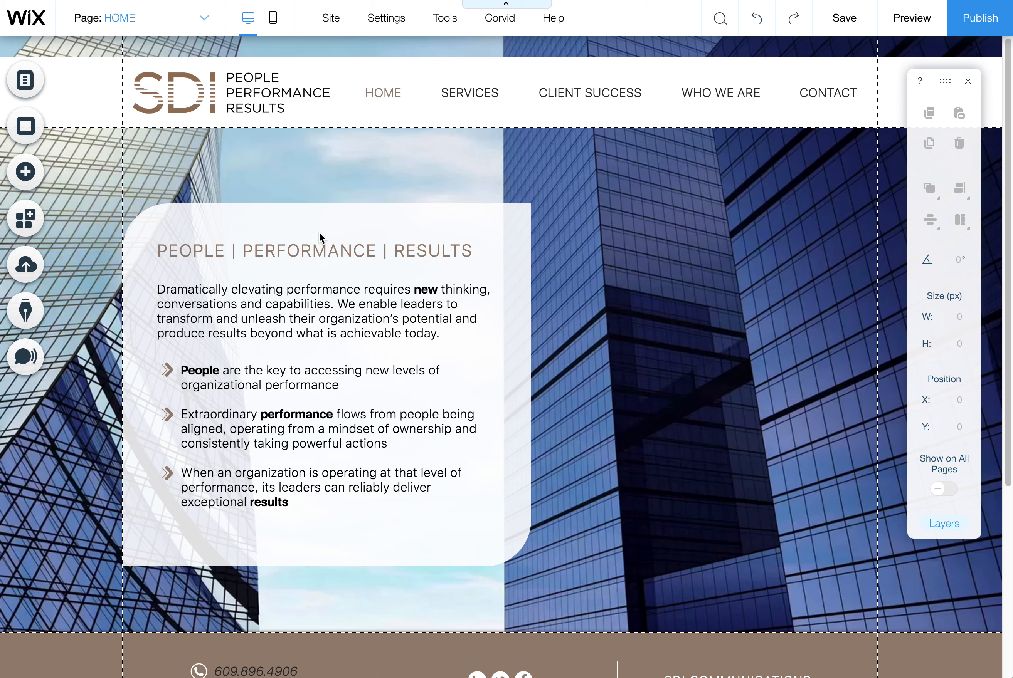
{"action": "mouse_move", "coordinate": [25, 80]}
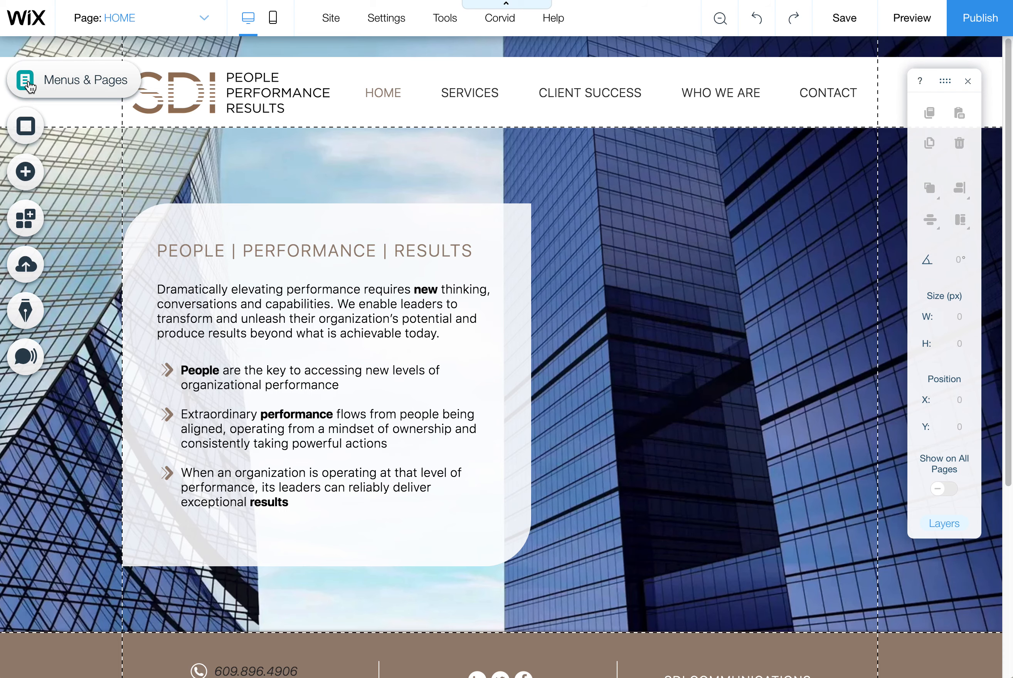
Step: Show the site's page list with HOME and SERVICES via the Menus & Pages panel
{"action": "left_click", "coordinate": [25, 80]}
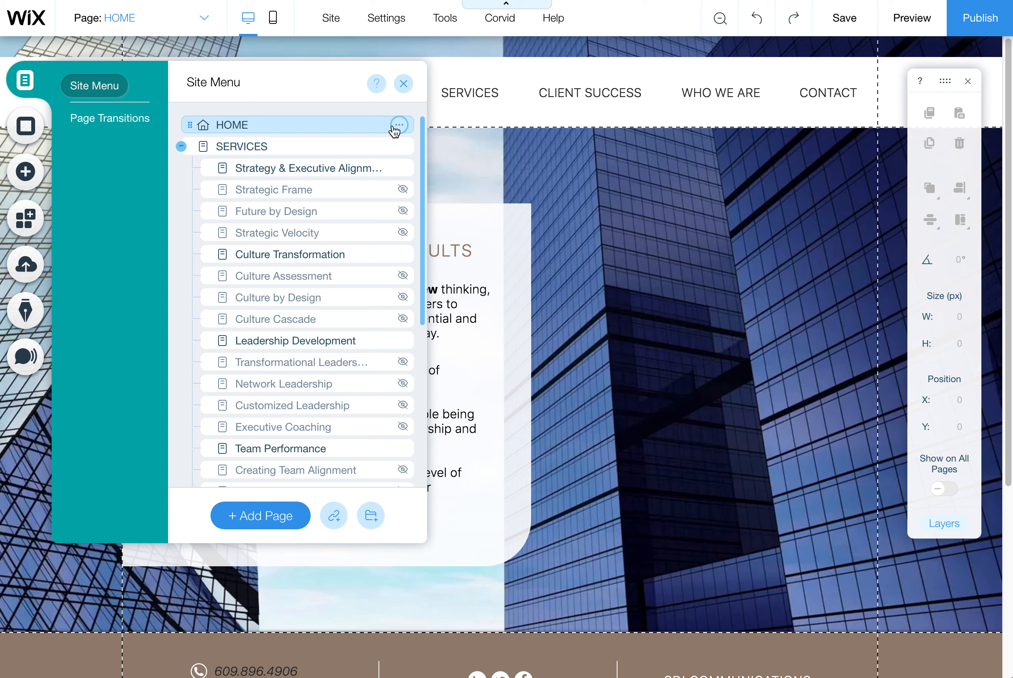
{"action": "mouse_move", "coordinate": [397, 130]}
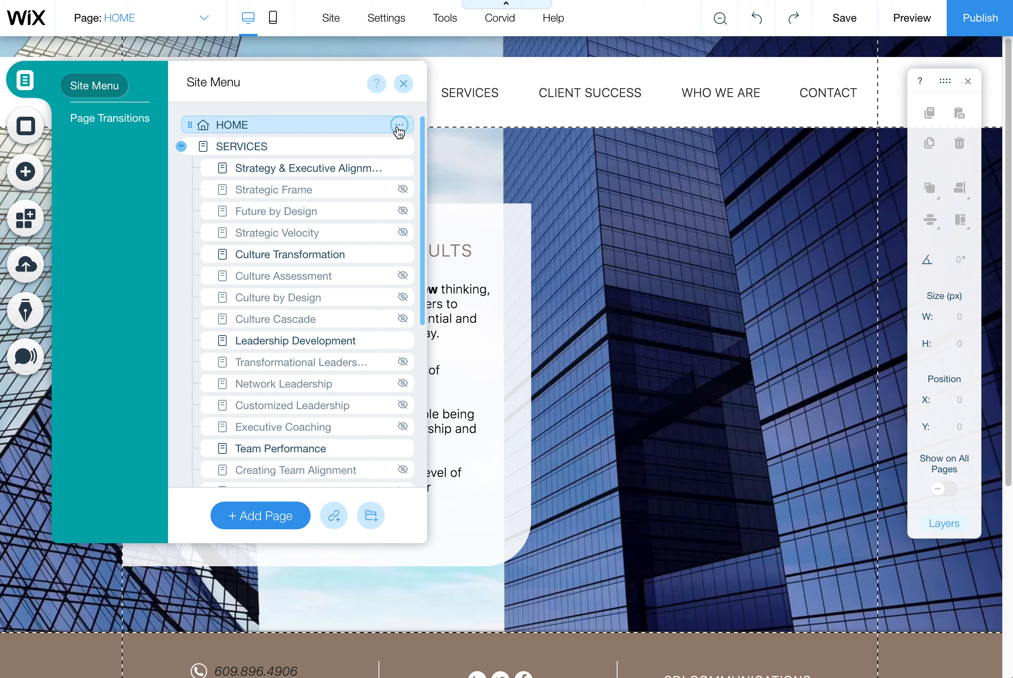
Step: Reach the HOME page's Social Share settings from its options menu
{"action": "left_click", "coordinate": [398, 125]}
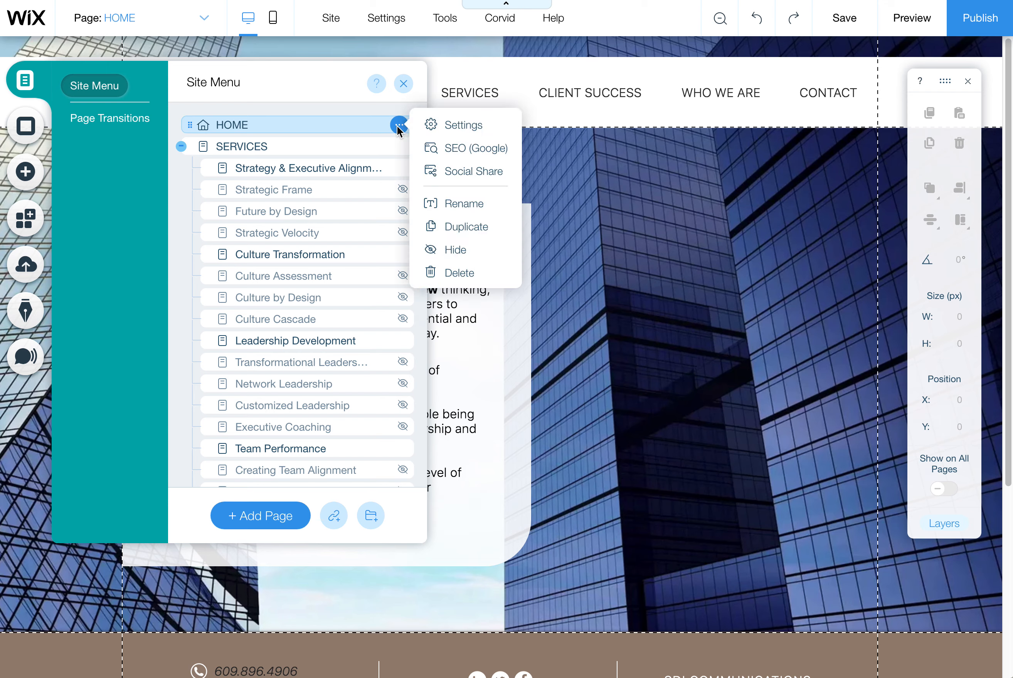
{"action": "mouse_move", "coordinate": [465, 171]}
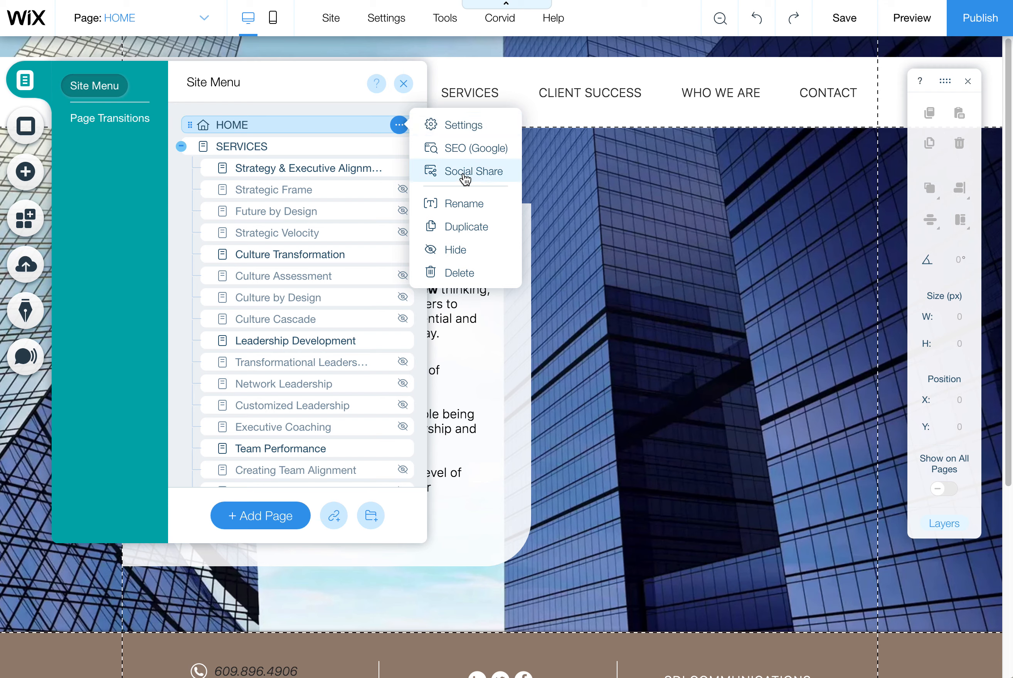
{"action": "mouse_move", "coordinate": [503, 177]}
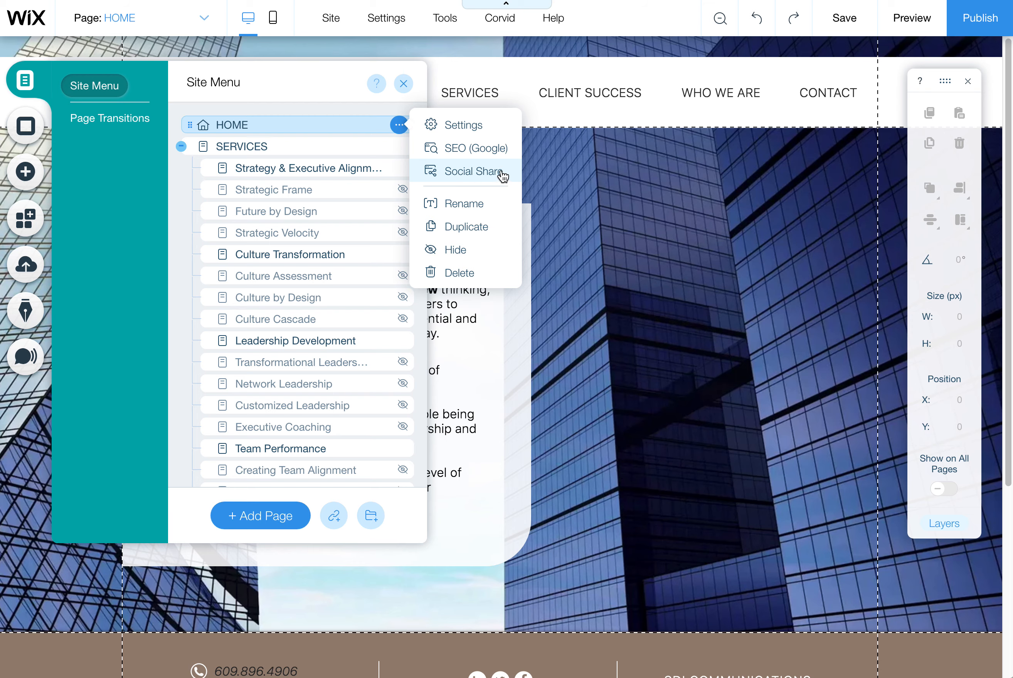
{"action": "left_click", "coordinate": [477, 172]}
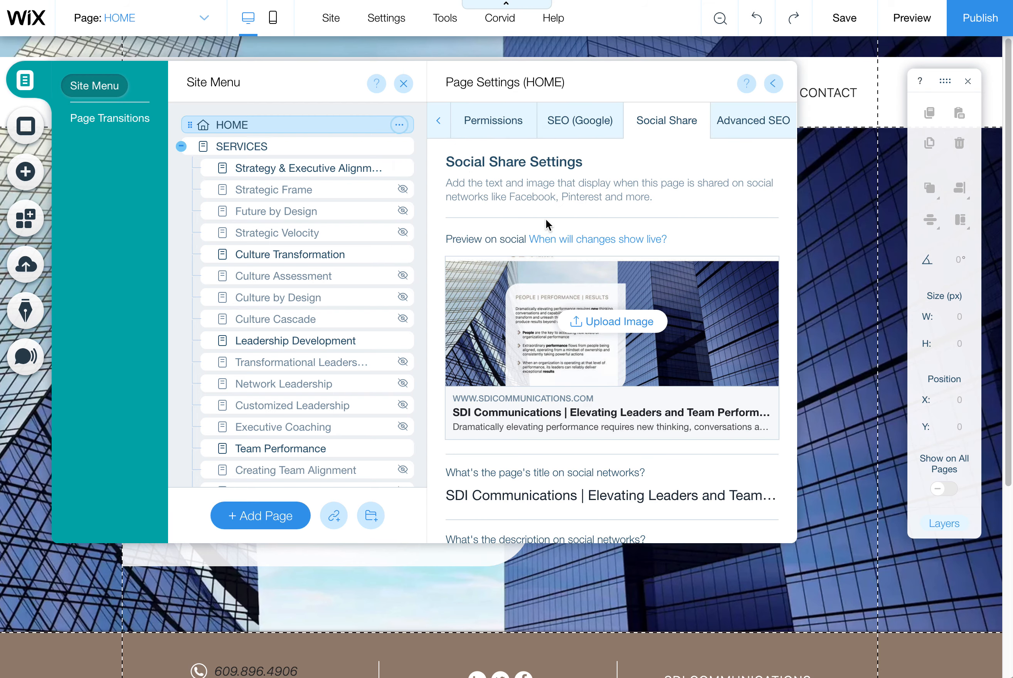
{"action": "mouse_move", "coordinate": [626, 277]}
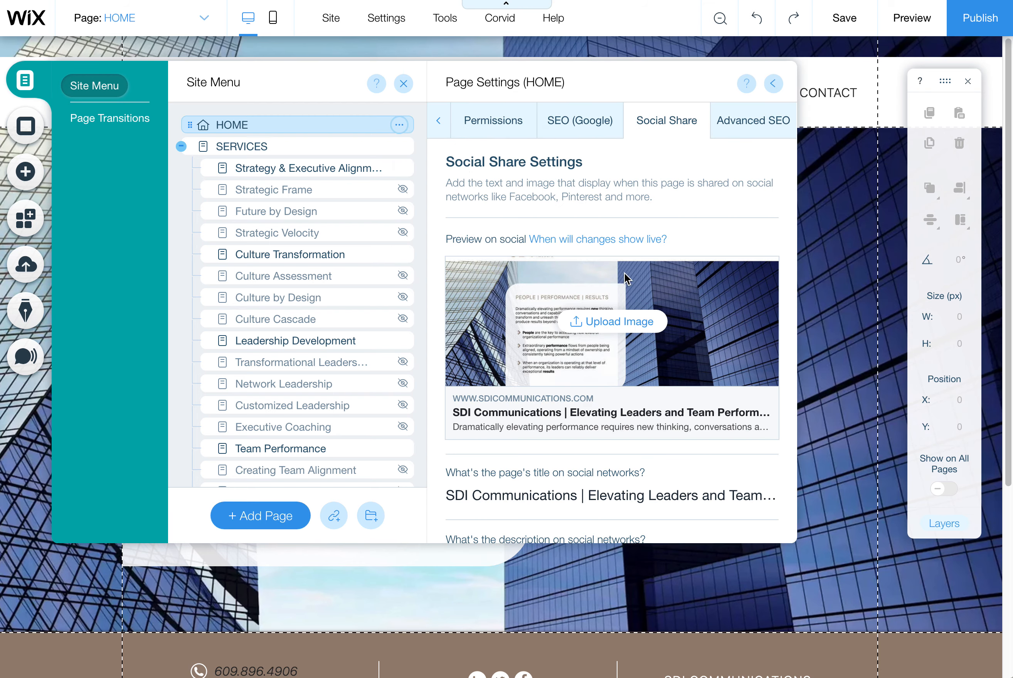
{"action": "mouse_move", "coordinate": [614, 337]}
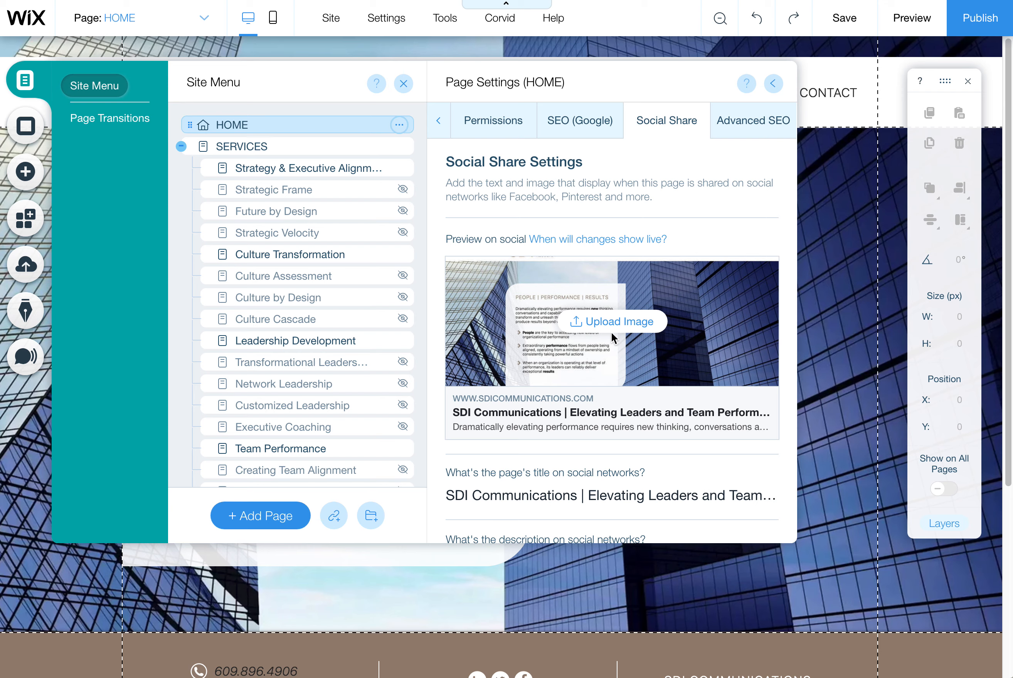
{"action": "mouse_move", "coordinate": [612, 321]}
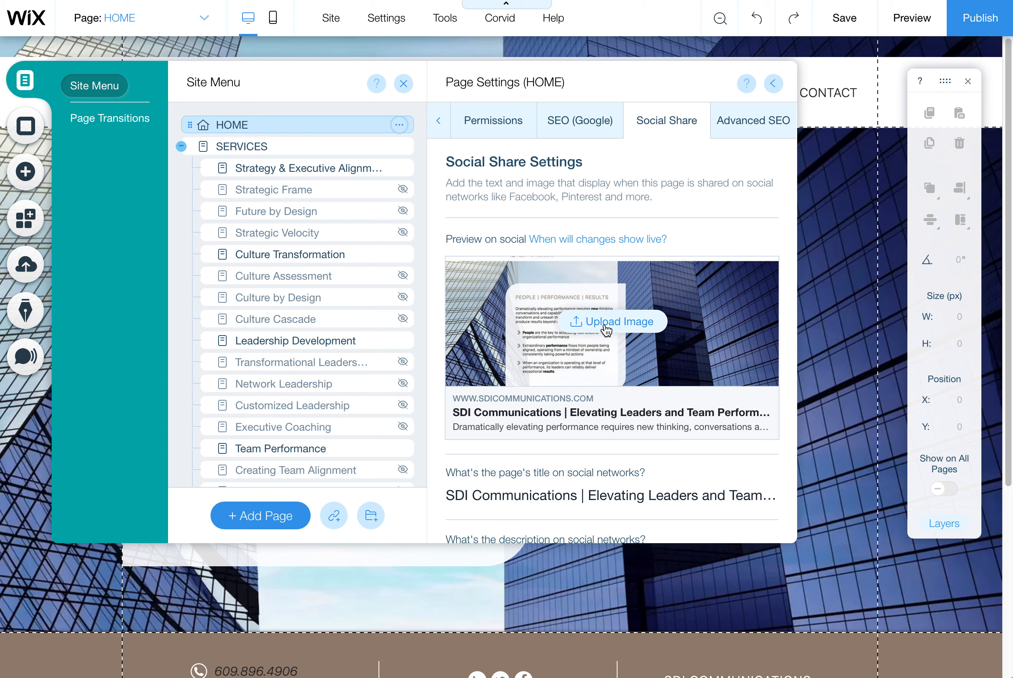
{"action": "mouse_move", "coordinate": [602, 329]}
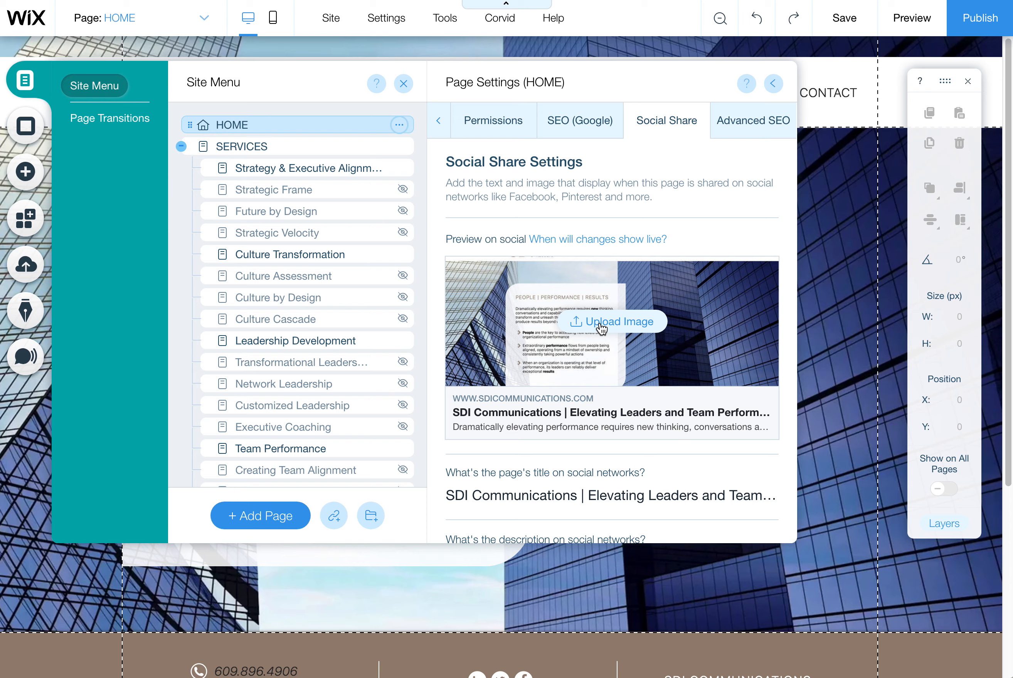
Step: Start uploading Background-City-Image.jpg as a new social share image from the computer
{"action": "left_click", "coordinate": [612, 322]}
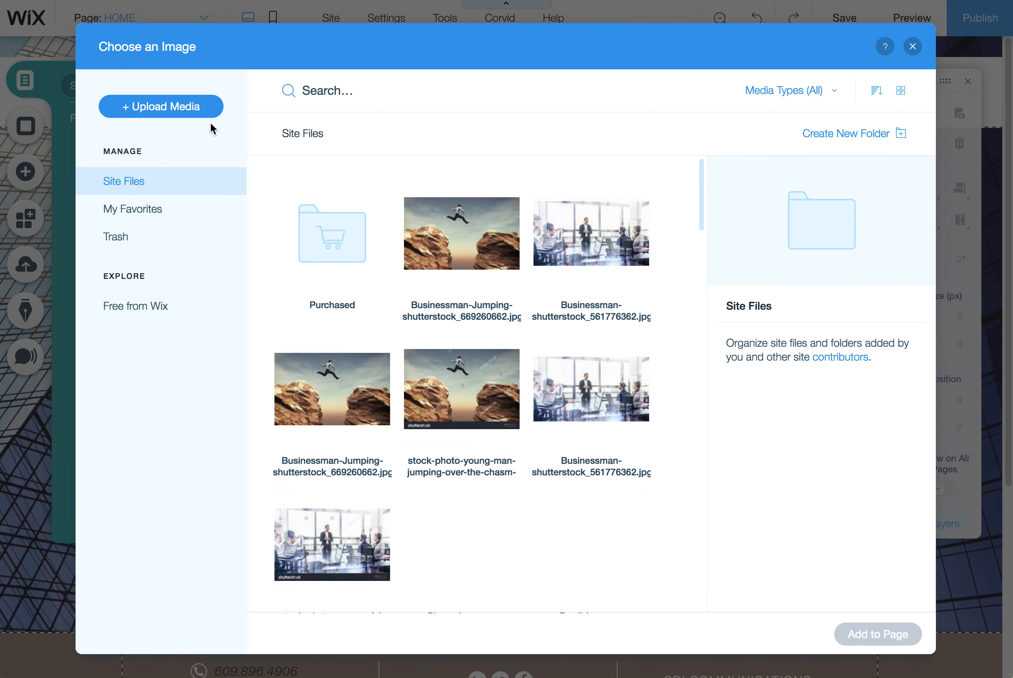
{"action": "left_click", "coordinate": [161, 105]}
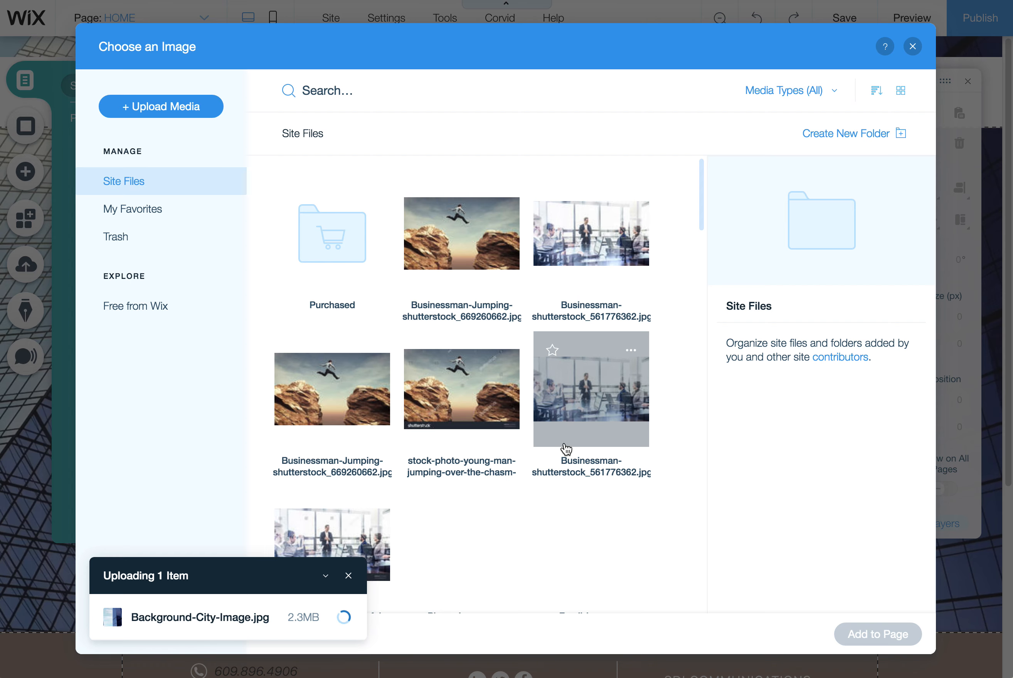
{"action": "mouse_move", "coordinate": [557, 449]}
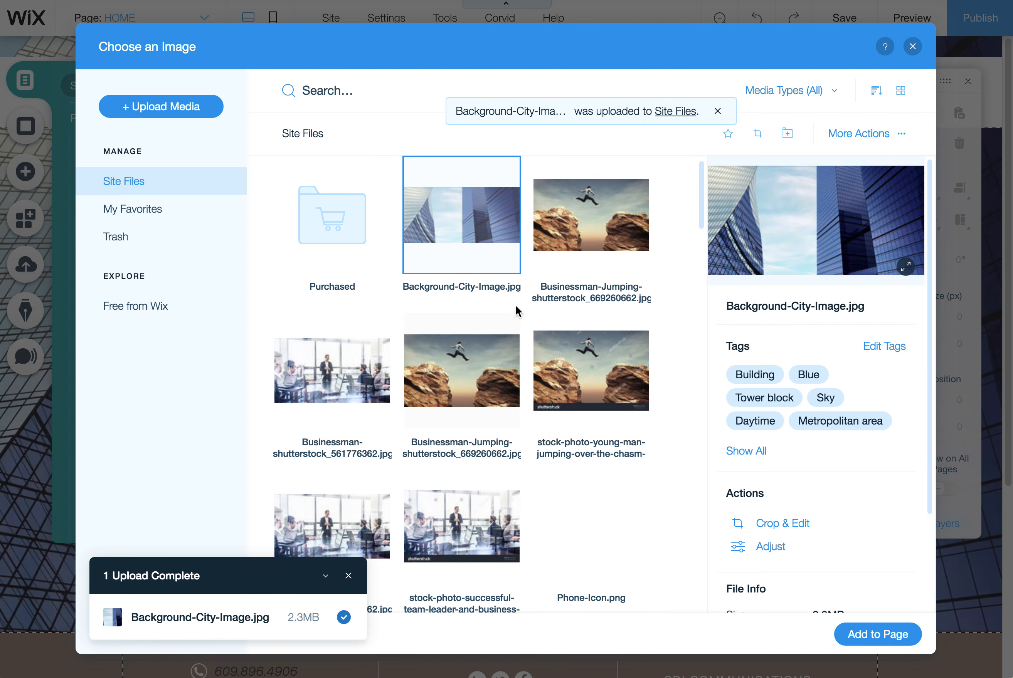
{"action": "mouse_move", "coordinate": [877, 634]}
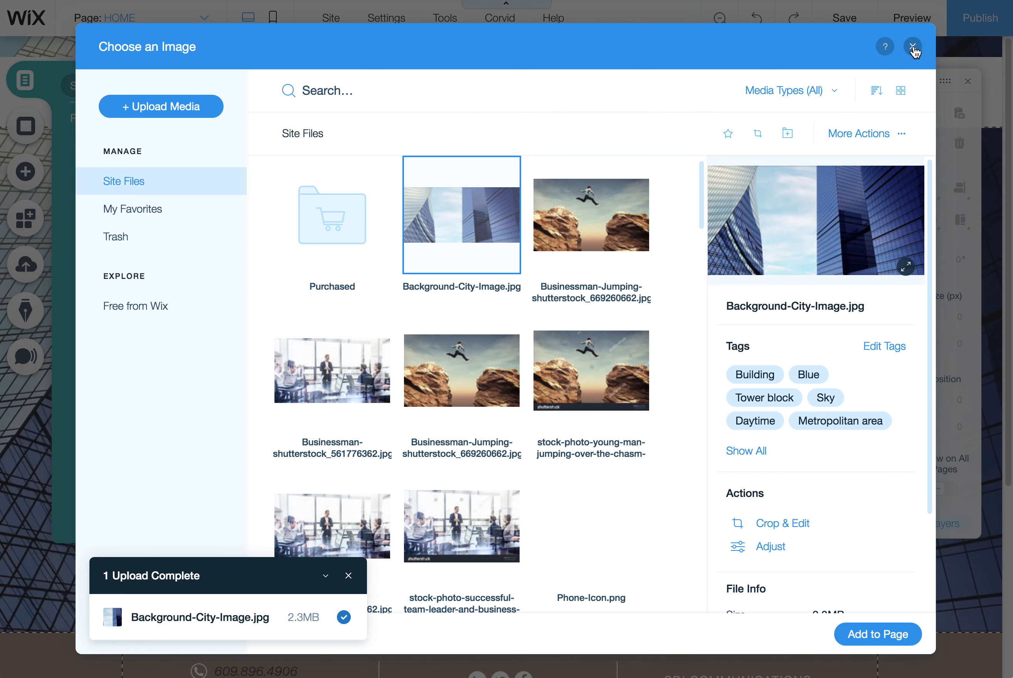
Step: Close the image library, page settings and pages list to return to the HOME page design
{"action": "left_click", "coordinate": [912, 46]}
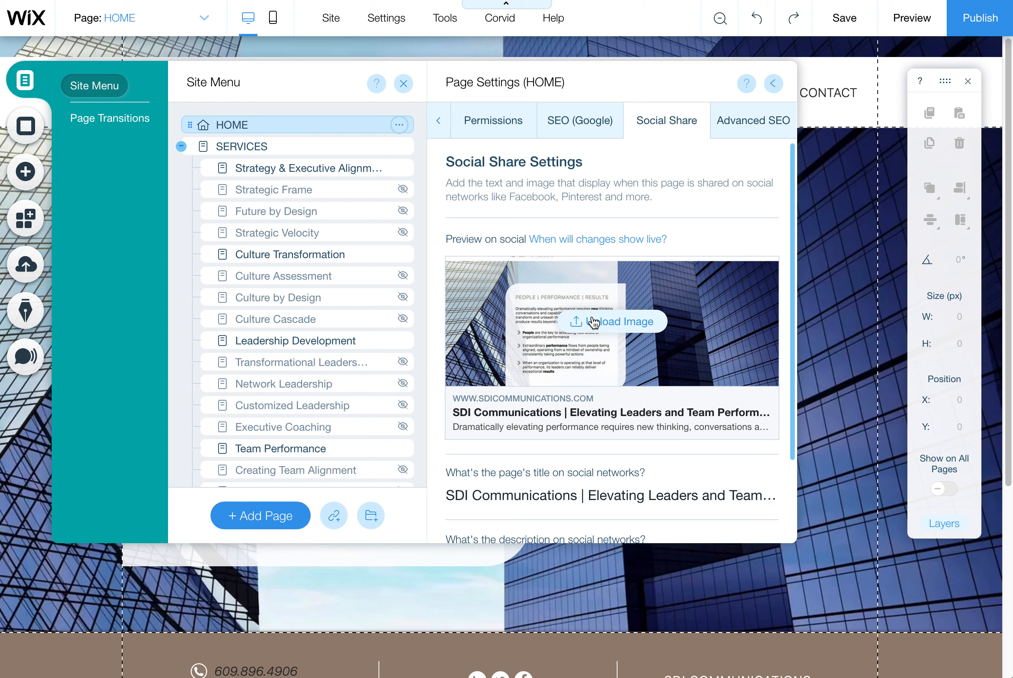
{"action": "left_click", "coordinate": [979, 18]}
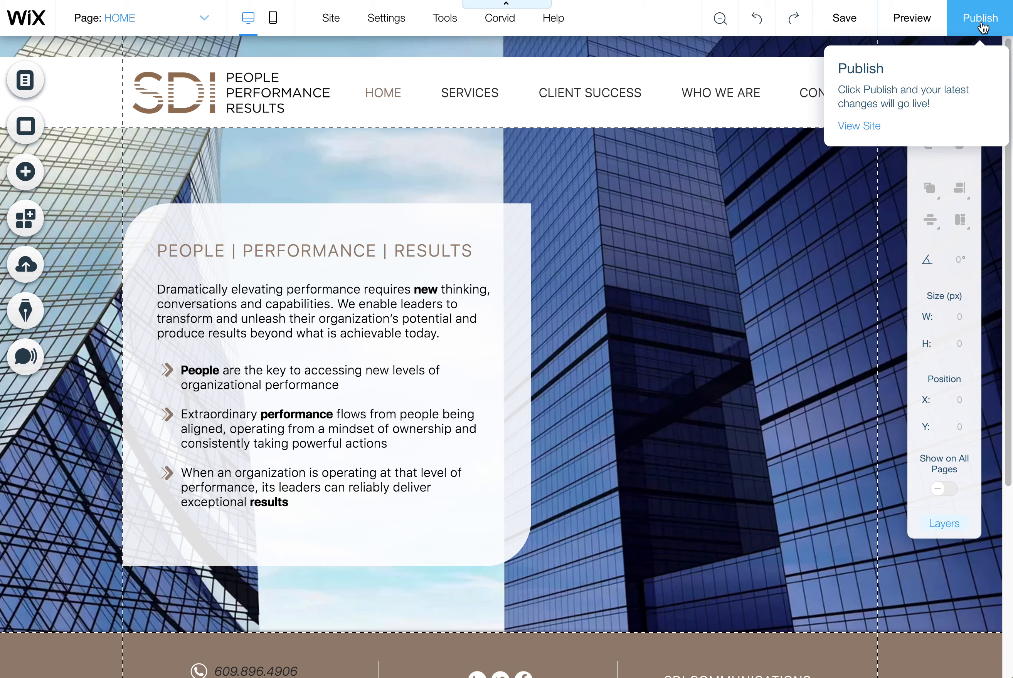
{"action": "mouse_move", "coordinate": [911, 18]}
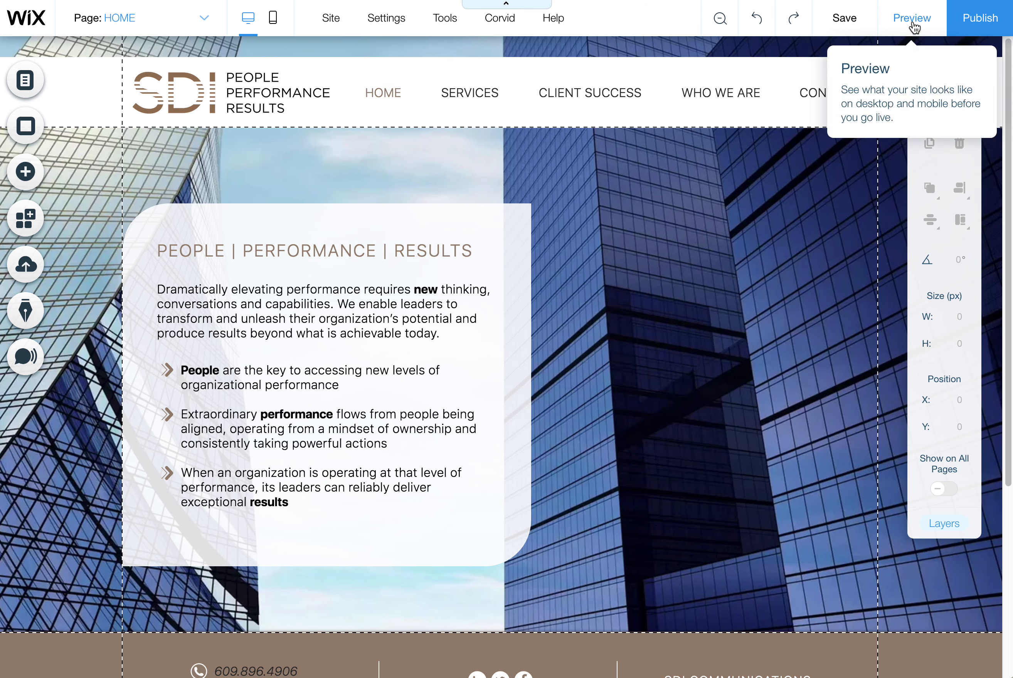
{"action": "left_click", "coordinate": [911, 17]}
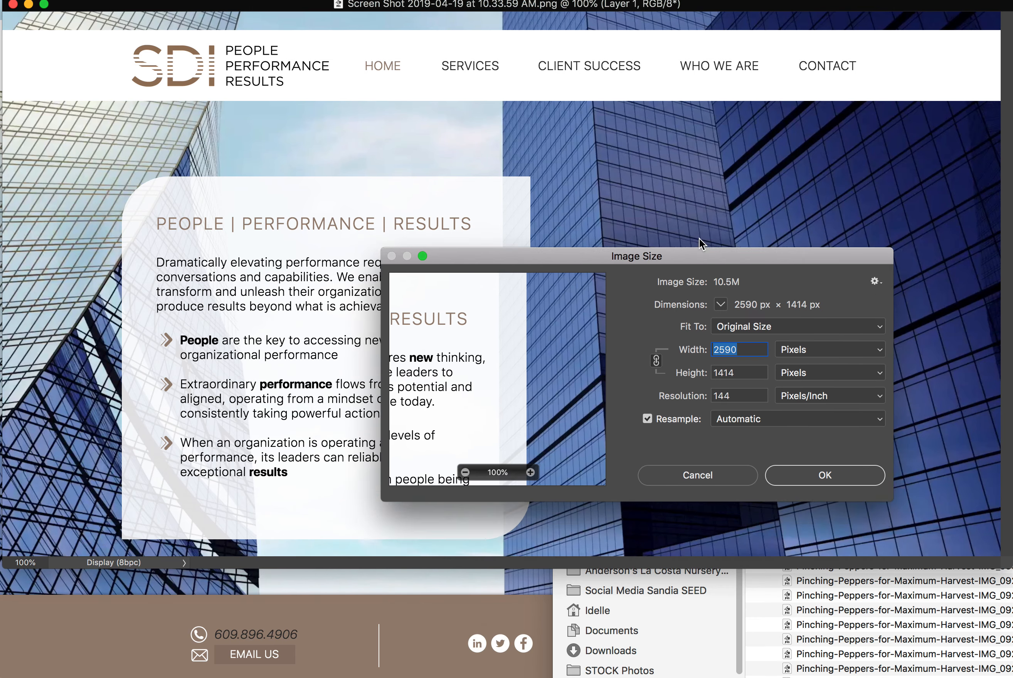
Step: Resize the screenshot canvas to 1600 × 900 pixels with a centered anchor
{"action": "type", "text": "1600"}
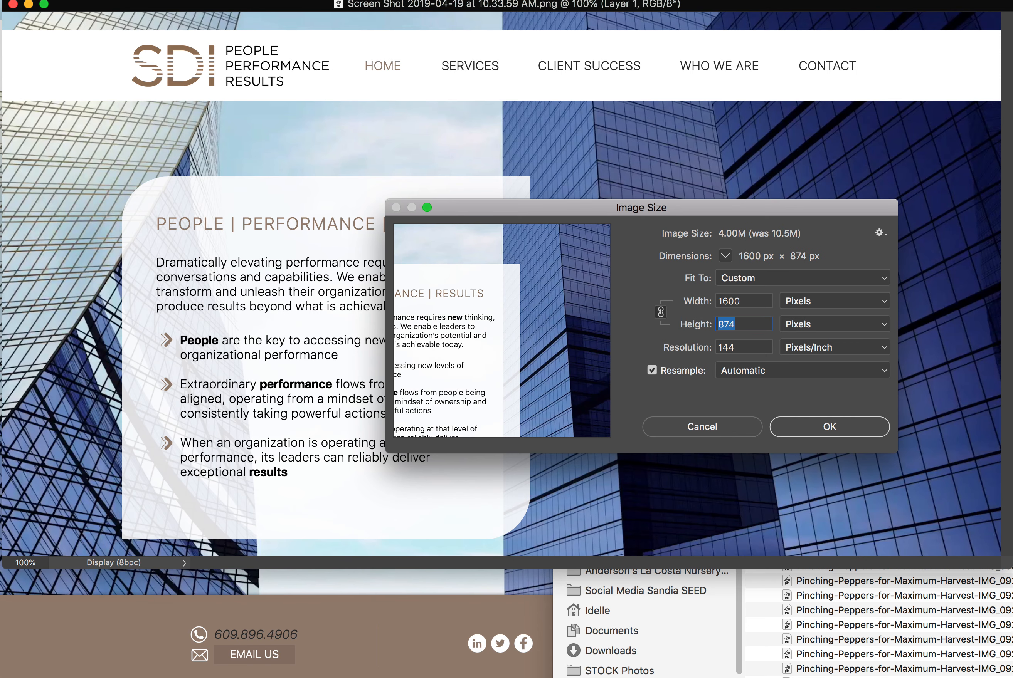
{"action": "type", "text": "900"}
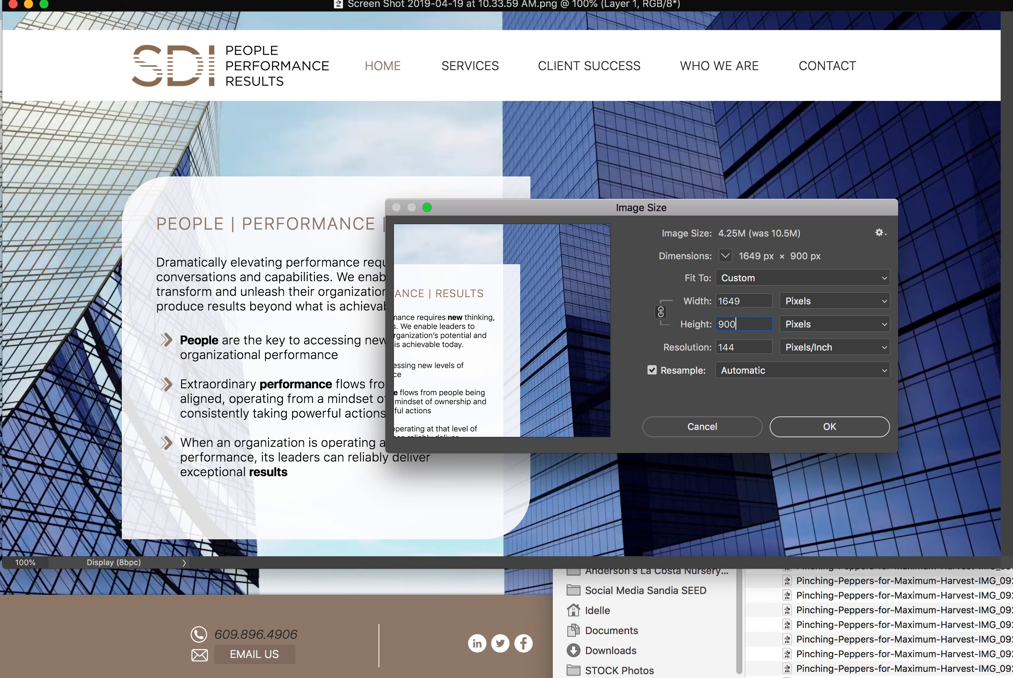
{"action": "left_click", "coordinate": [829, 427]}
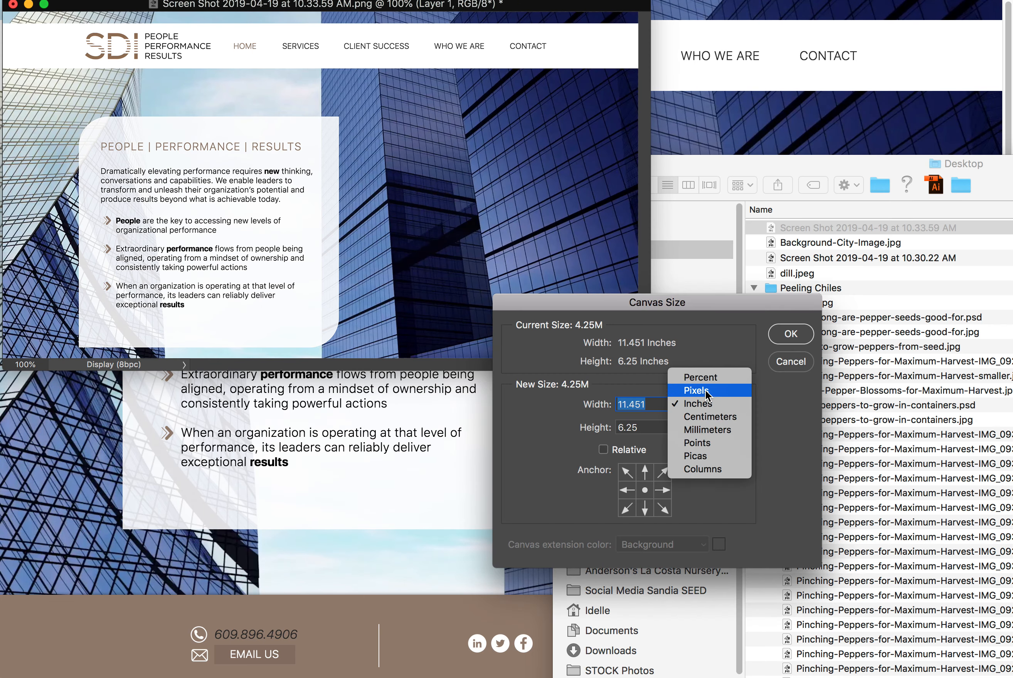
{"action": "left_click", "coordinate": [696, 390]}
{"action": "type", "text": "1600"}
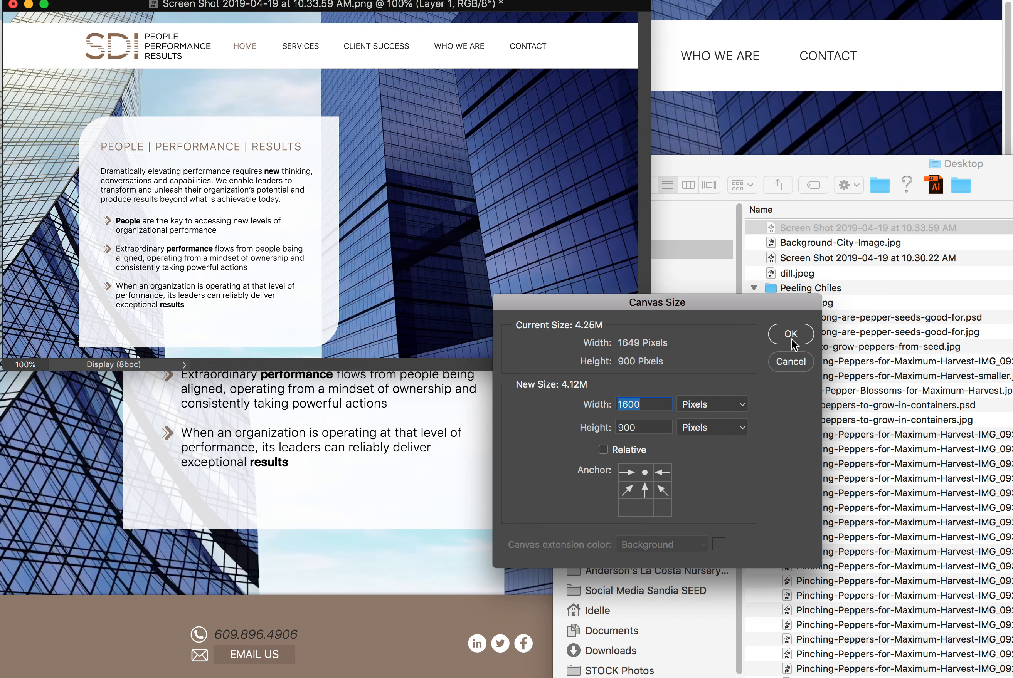
{"action": "left_click", "coordinate": [790, 333]}
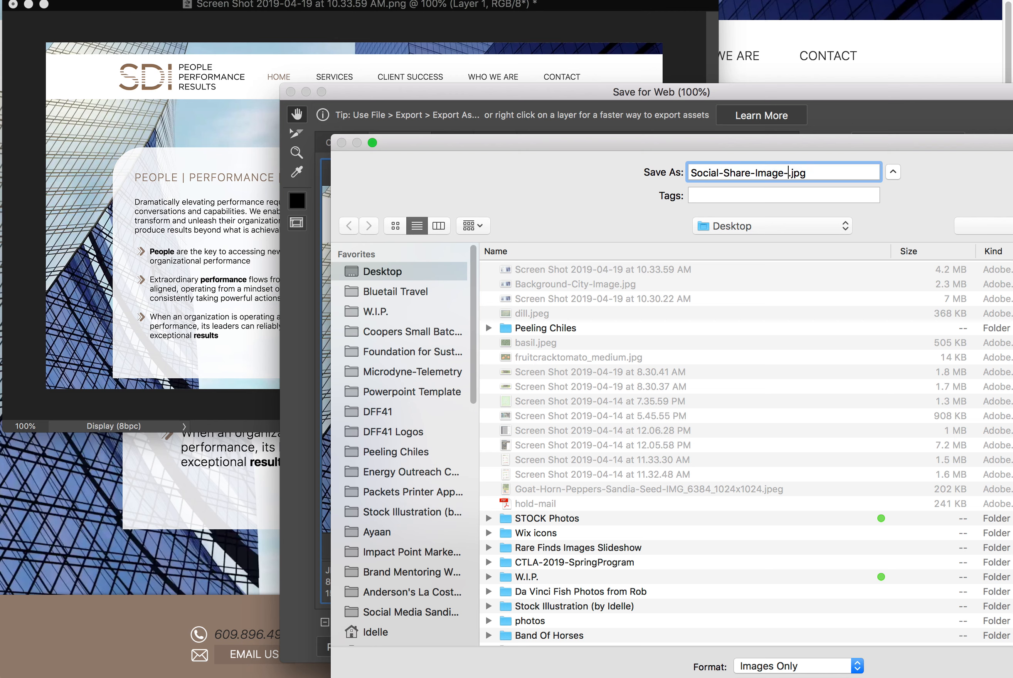
Step: Name the web export Social-Share-Image-for-SDI.jpg and save it to the Desktop
{"action": "type", "text": "for-SDI"}
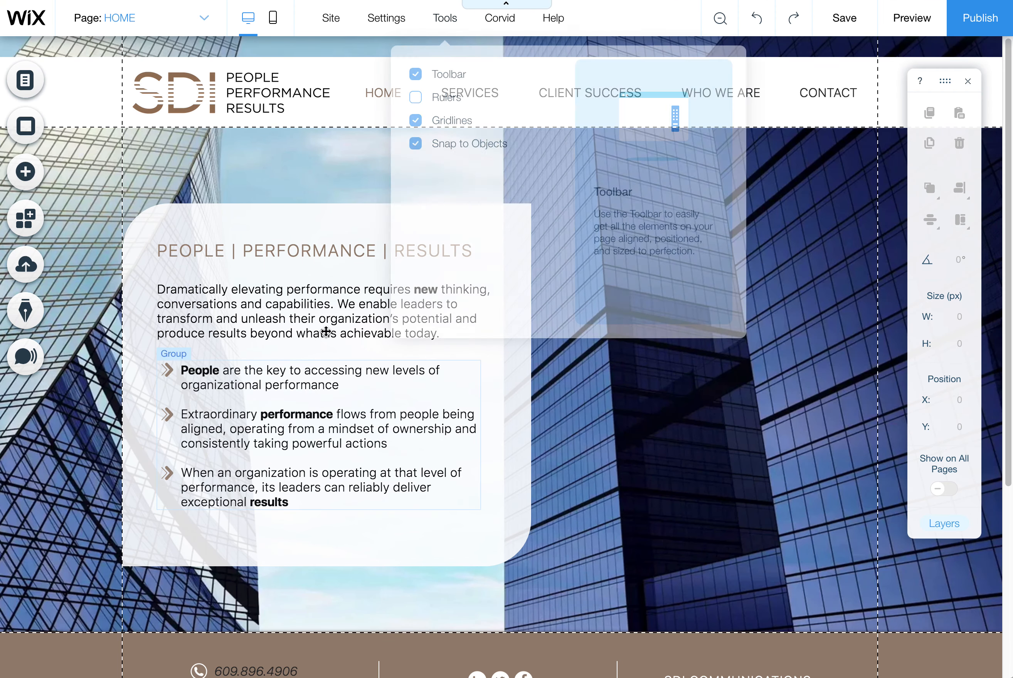
Step: Upload the saved homepage screenshot from the computer as HOME's social share image
{"action": "left_click", "coordinate": [26, 80]}
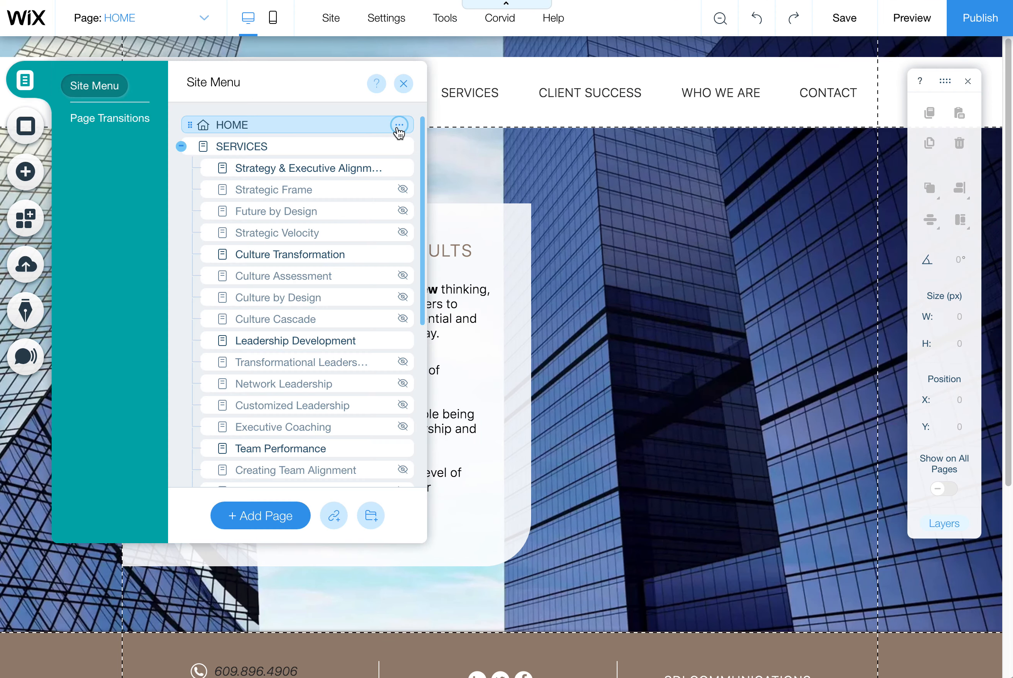
{"action": "left_click", "coordinate": [398, 125]}
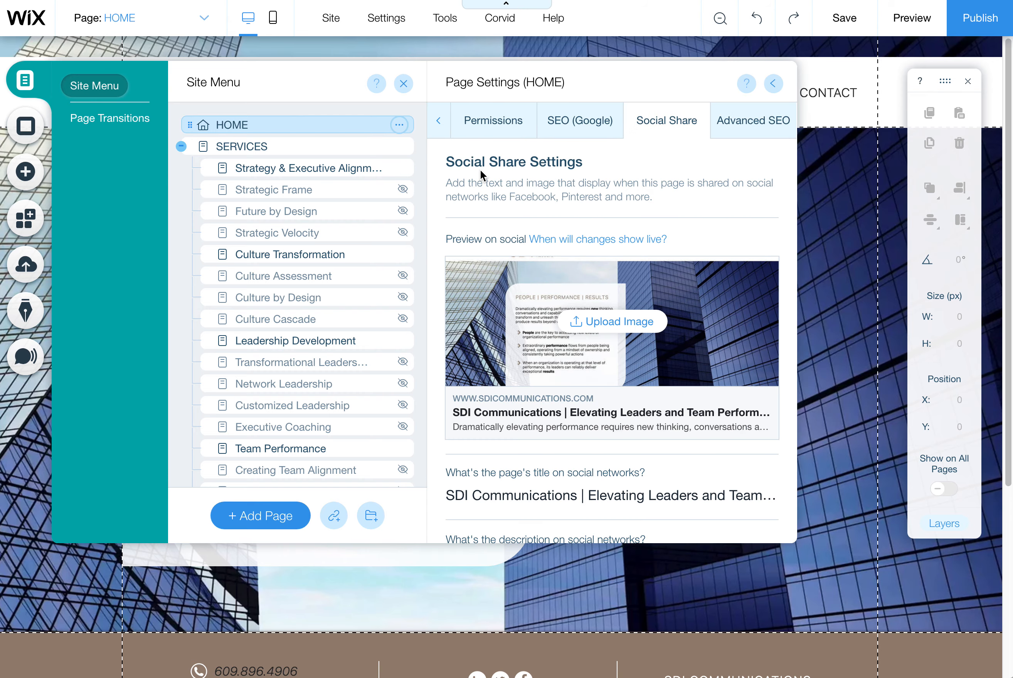
{"action": "left_click", "coordinate": [612, 321]}
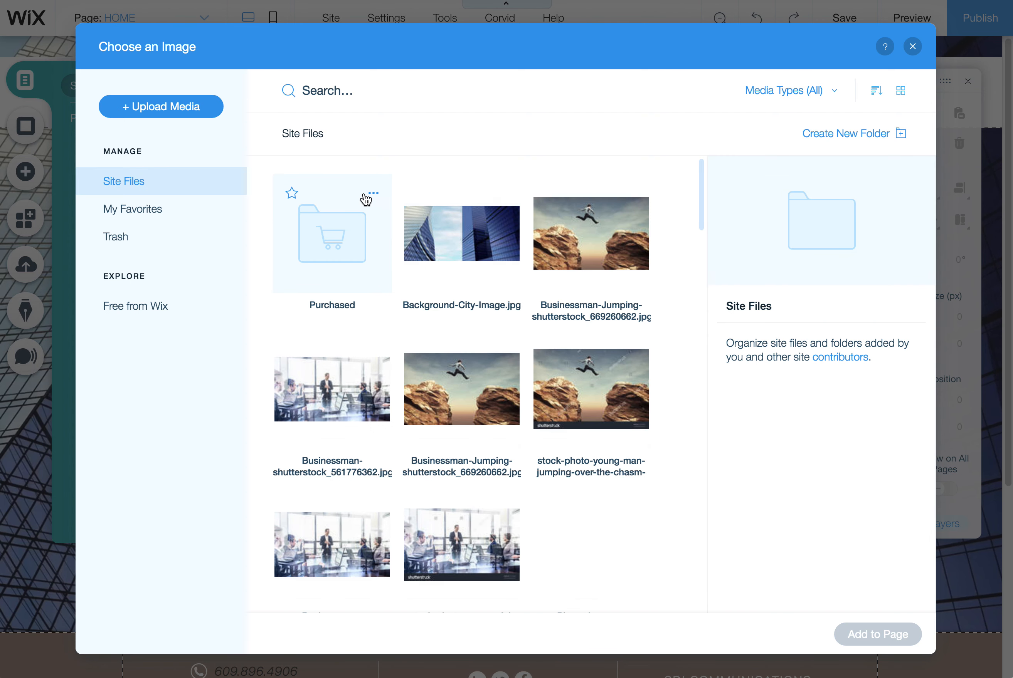
{"action": "left_click", "coordinate": [160, 106]}
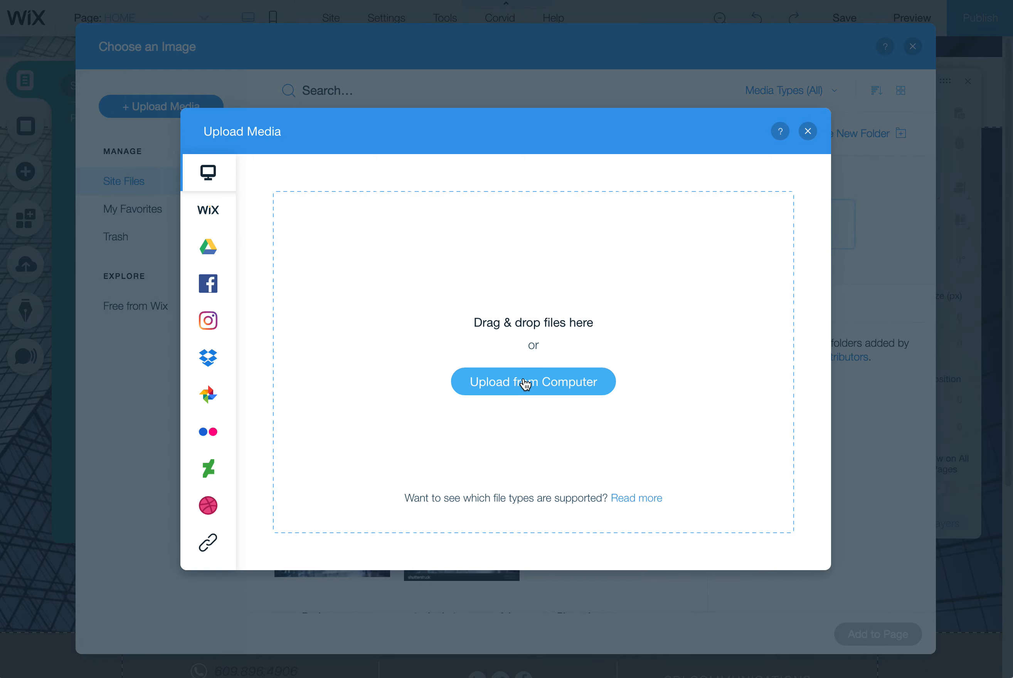
{"action": "left_click", "coordinate": [533, 381]}
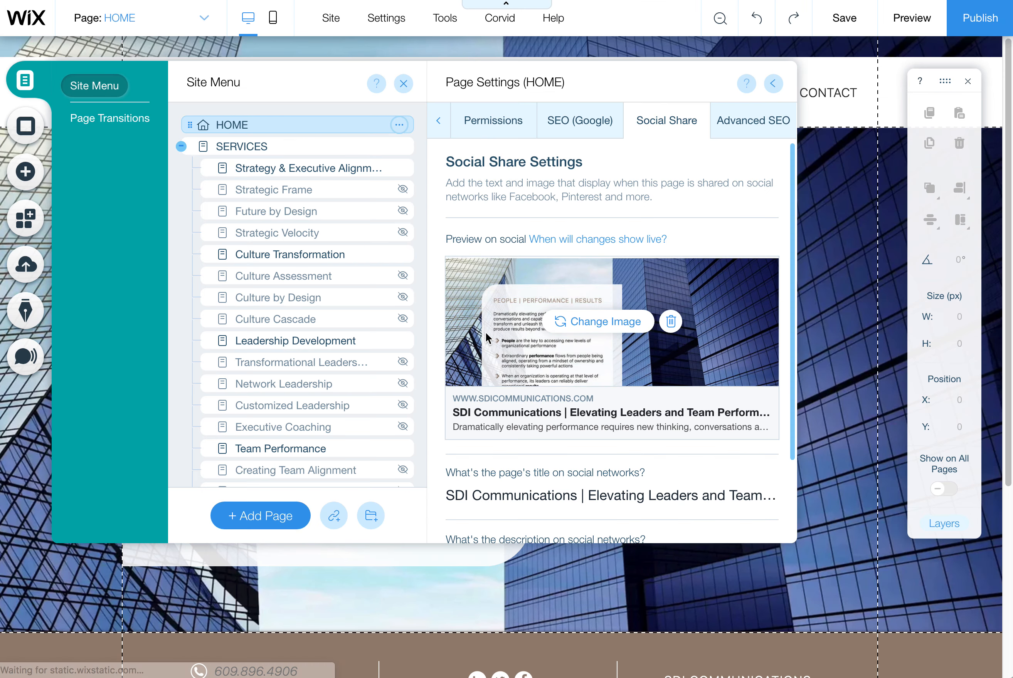
{"action": "mouse_move", "coordinate": [510, 328]}
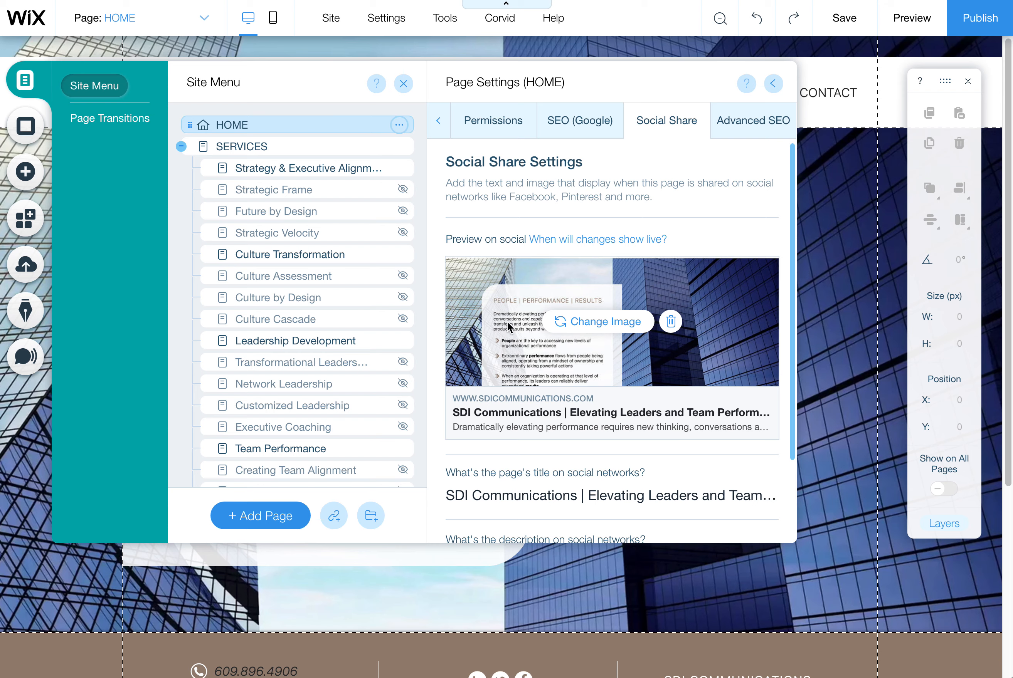
{"action": "mouse_move", "coordinate": [513, 349]}
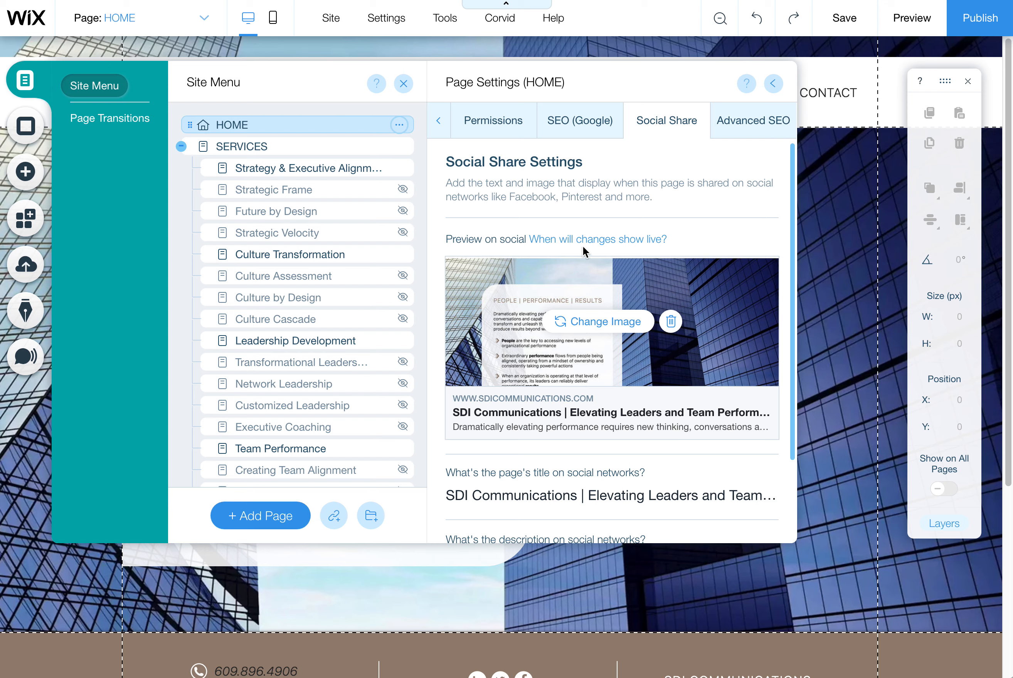
{"action": "mouse_move", "coordinate": [562, 254]}
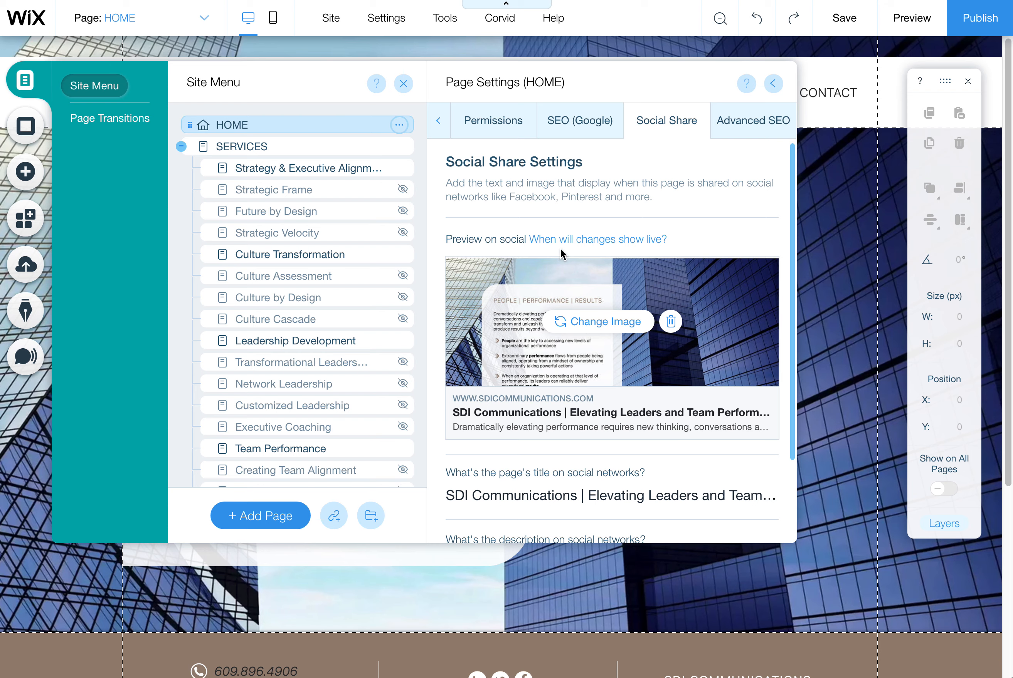
{"action": "mouse_move", "coordinate": [572, 379]}
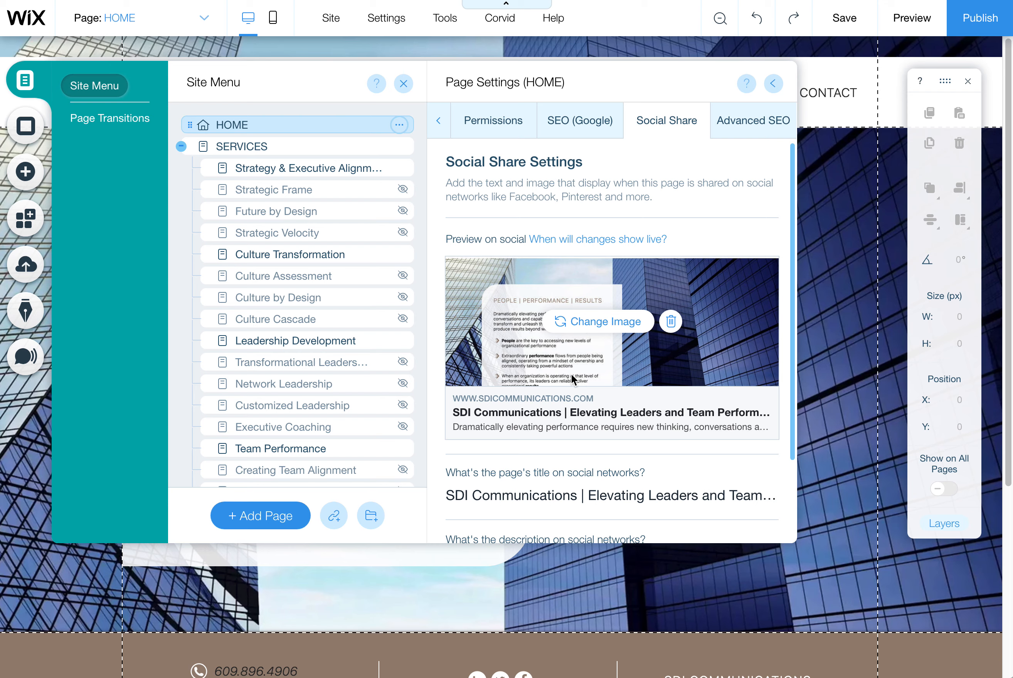
{"action": "mouse_move", "coordinate": [597, 345]}
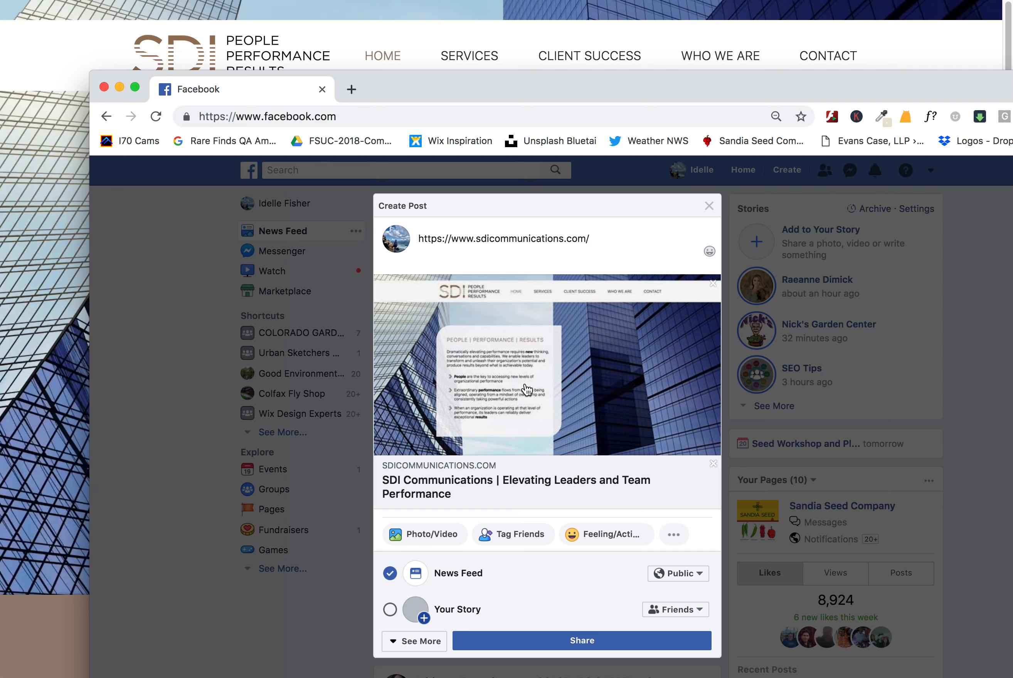
{"action": "mouse_move", "coordinate": [533, 373]}
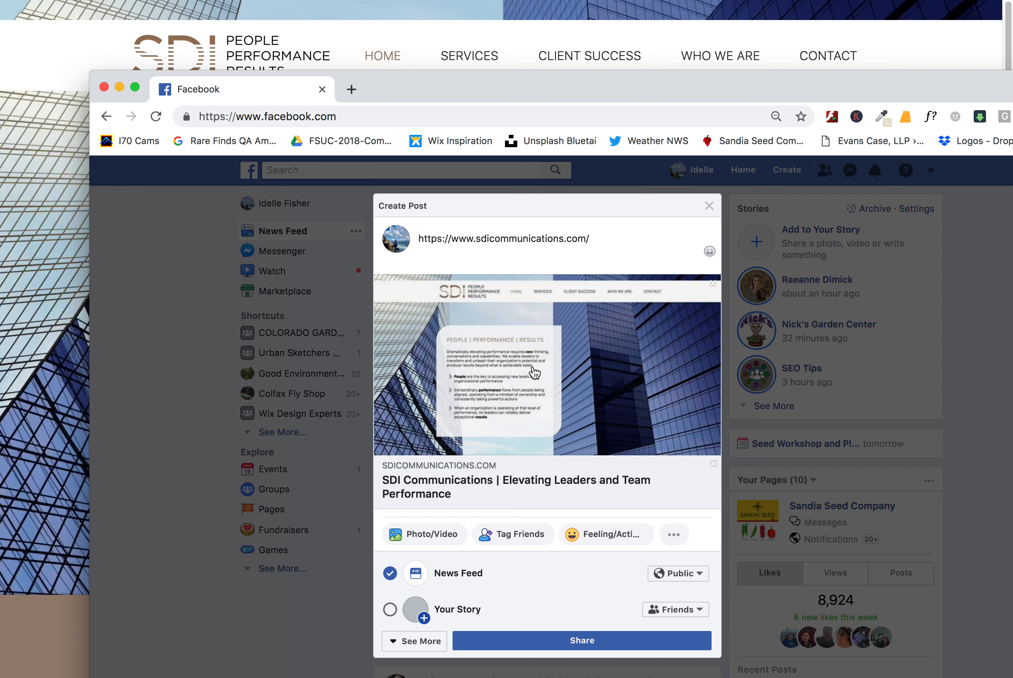
{"action": "mouse_move", "coordinate": [552, 345]}
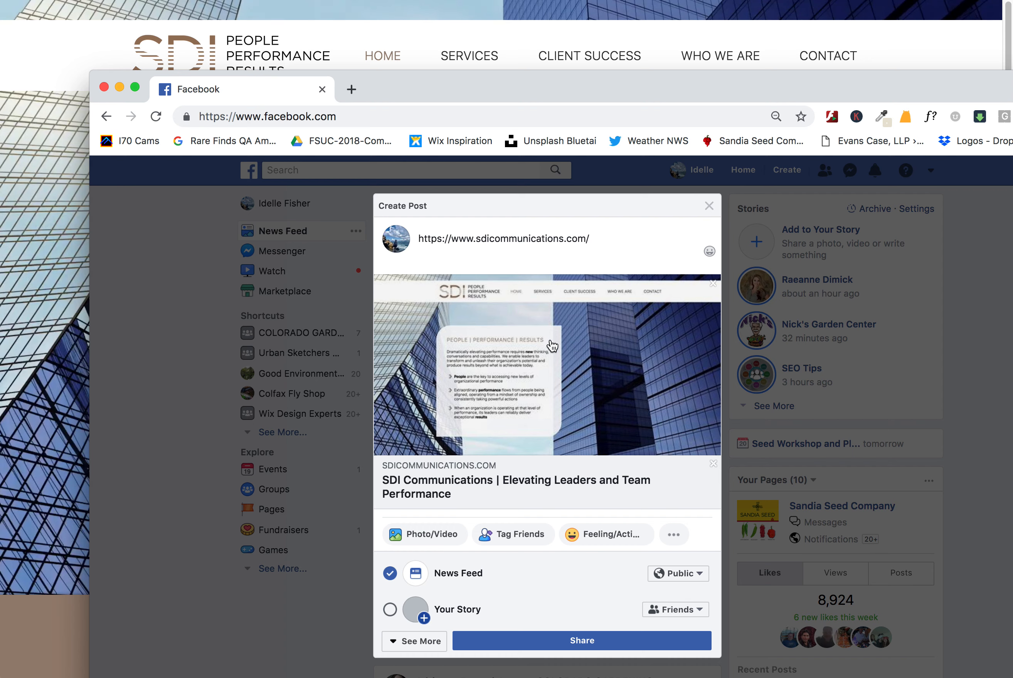
{"action": "mouse_move", "coordinate": [576, 326]}
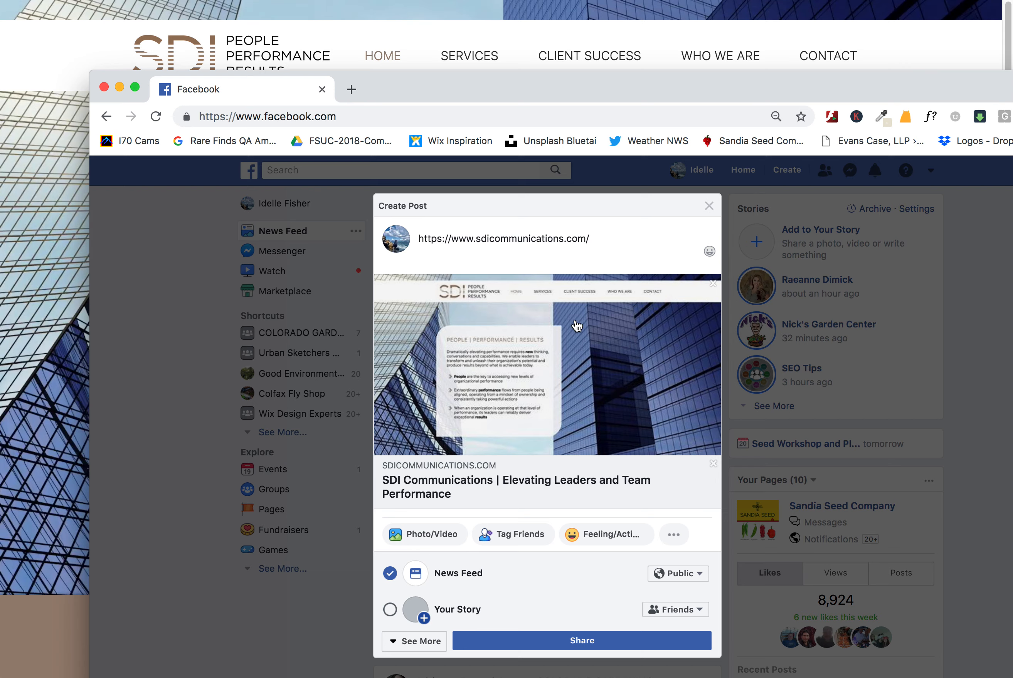
Step: Start a new browser search for 'facebook' over the sdicommunications.com post draft
{"action": "left_click", "coordinate": [272, 117]}
{"action": "type", "text": "facebook"}
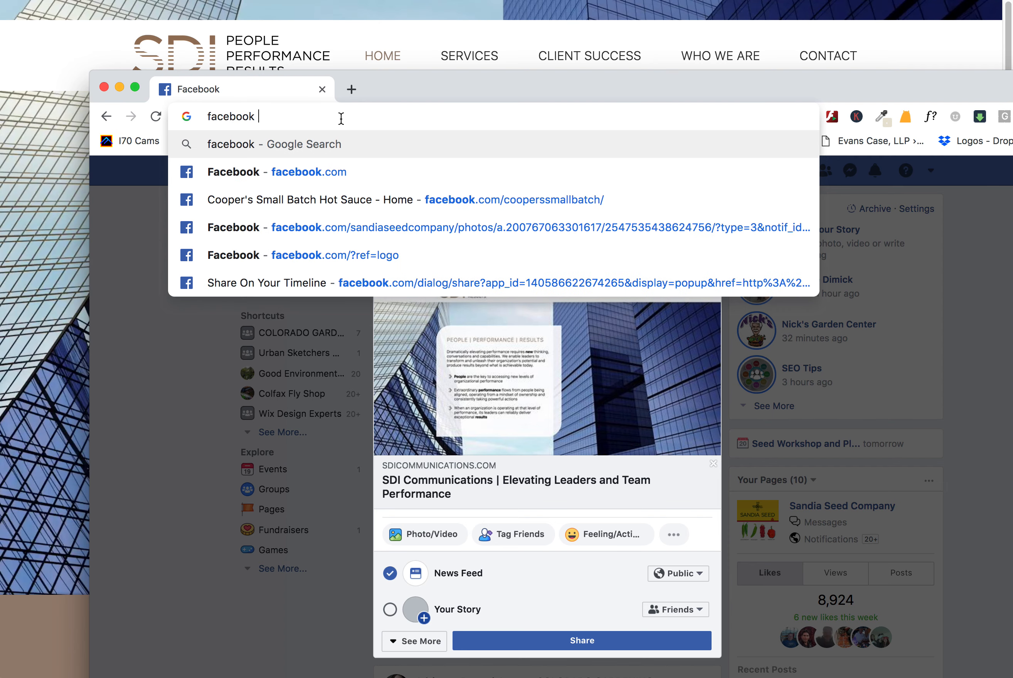
Step: Search 'facebook debugger' and open the Debugger - Facebook for Developers result
{"action": "type", "text": "debugger&oq=facebook+debugger&aqs=chrome.0.0j69i60j0l4.73..."}
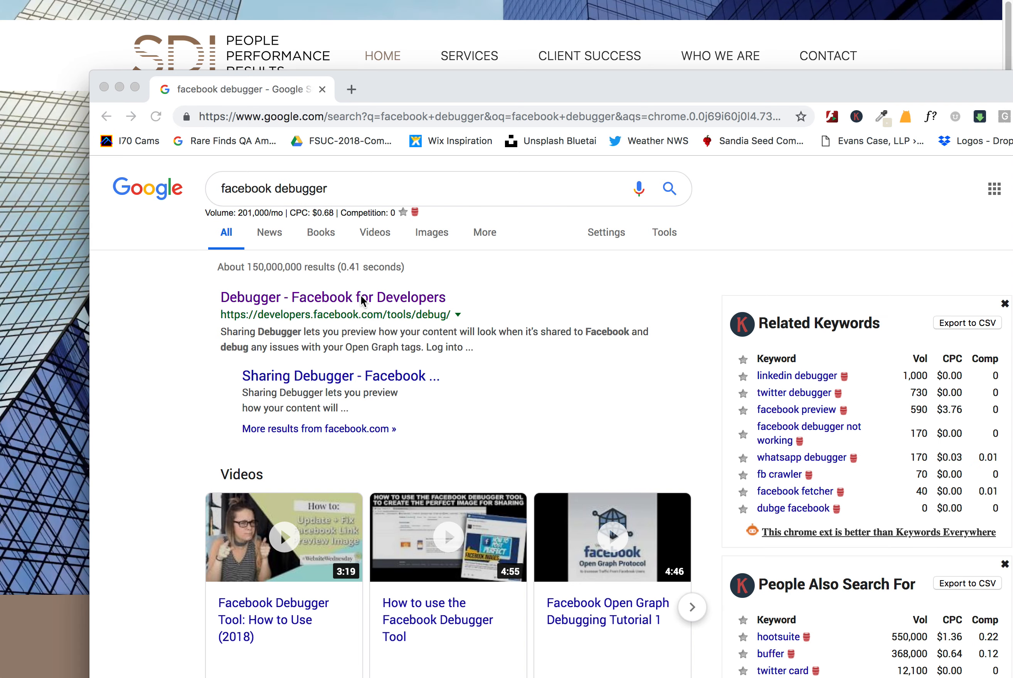
{"action": "left_click", "coordinate": [331, 298]}
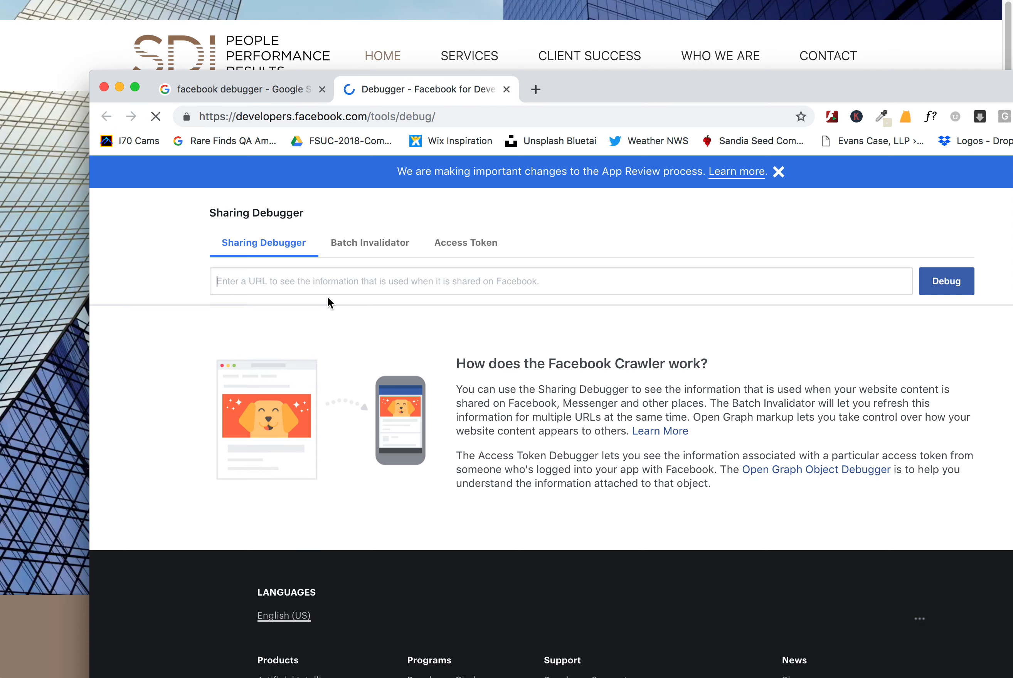
{"action": "type", "text": "https://www.sdicommunications.com/"}
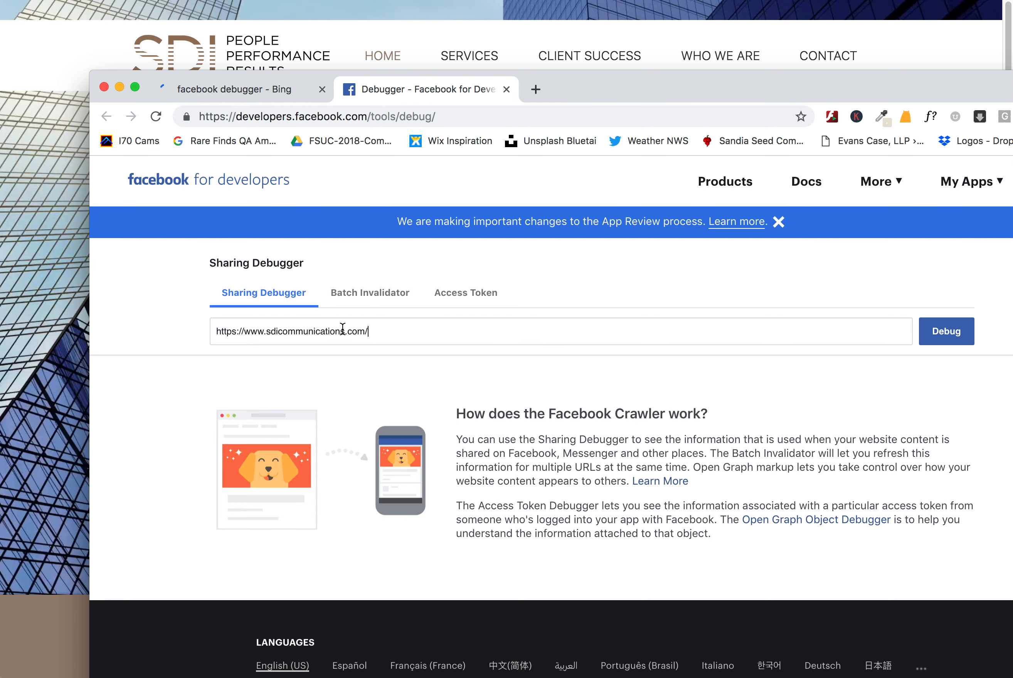
{"action": "left_click", "coordinate": [946, 332]}
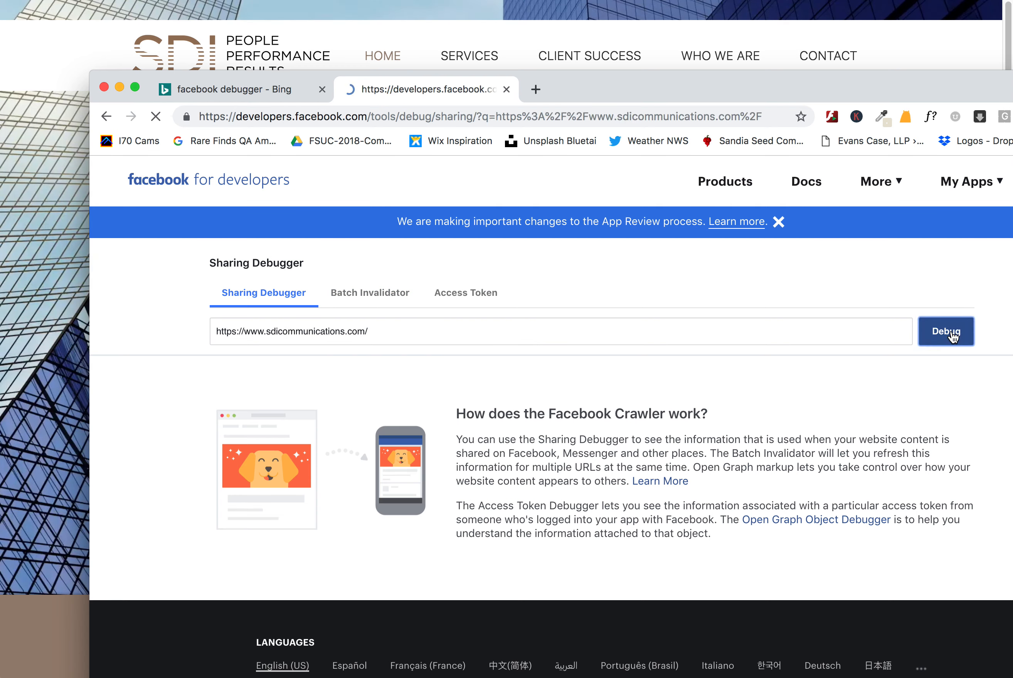
{"action": "left_click", "coordinate": [946, 331]}
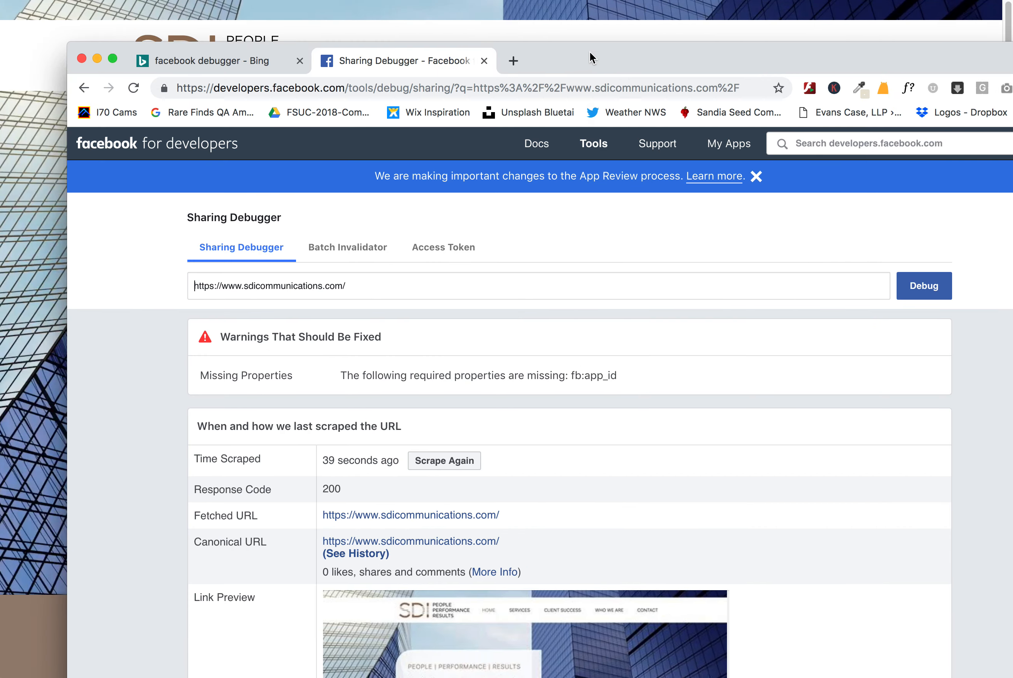
Step: Rescrape sdicommunications.com so the debugger shows the homepage link preview scraped seconds ago
{"action": "scroll", "scroll_direction": "down", "scroll_amount": 3}
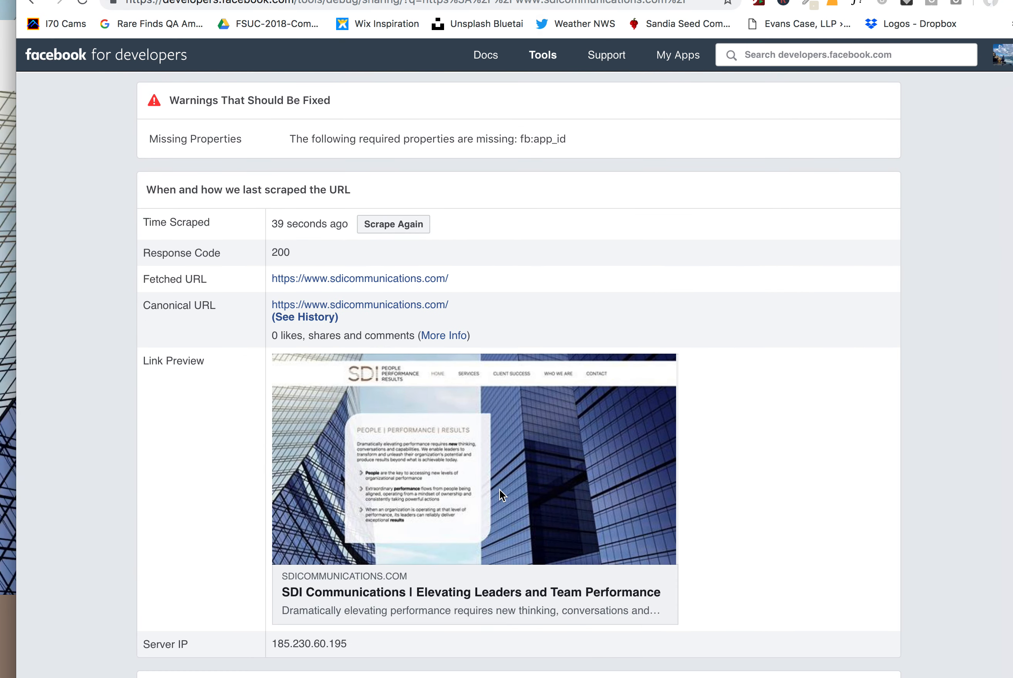
{"action": "mouse_move", "coordinate": [492, 430]}
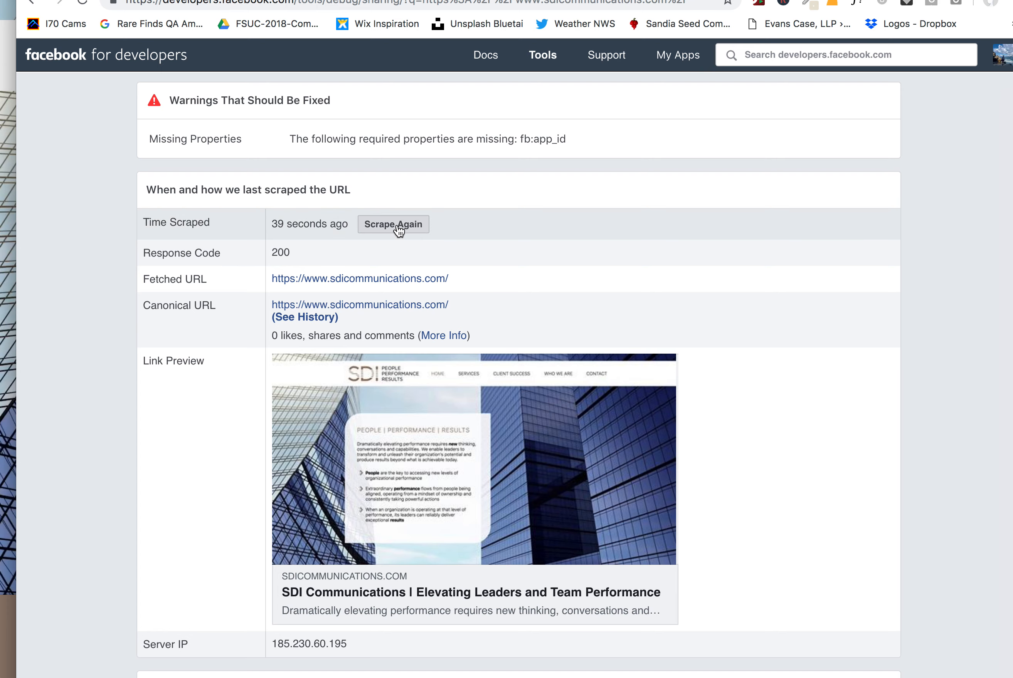
{"action": "left_click", "coordinate": [393, 225]}
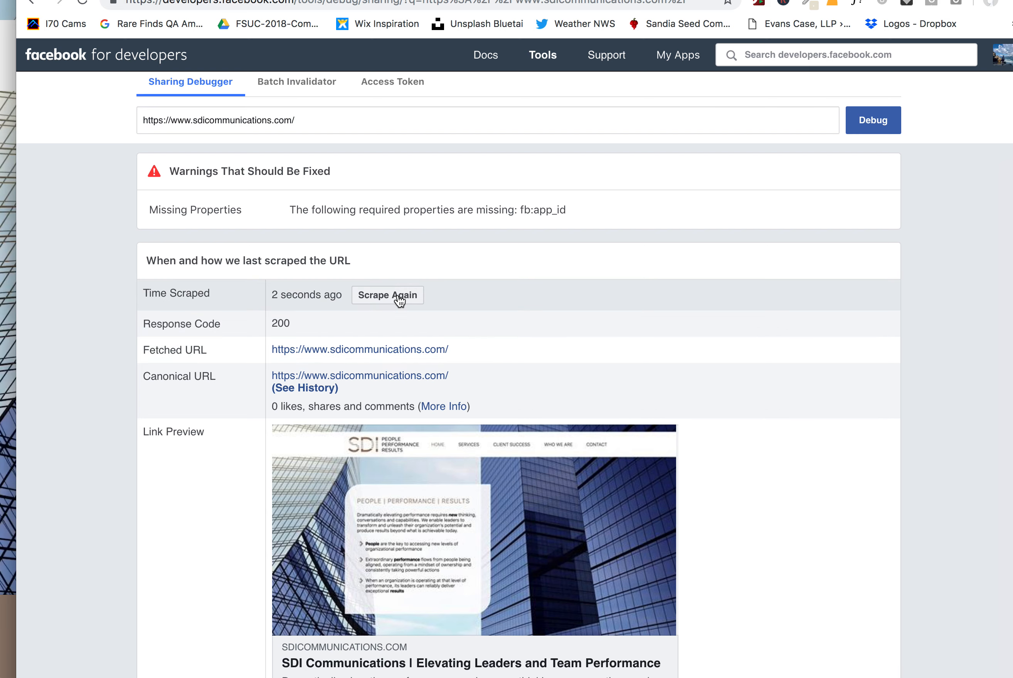
{"action": "left_click", "coordinate": [387, 295]}
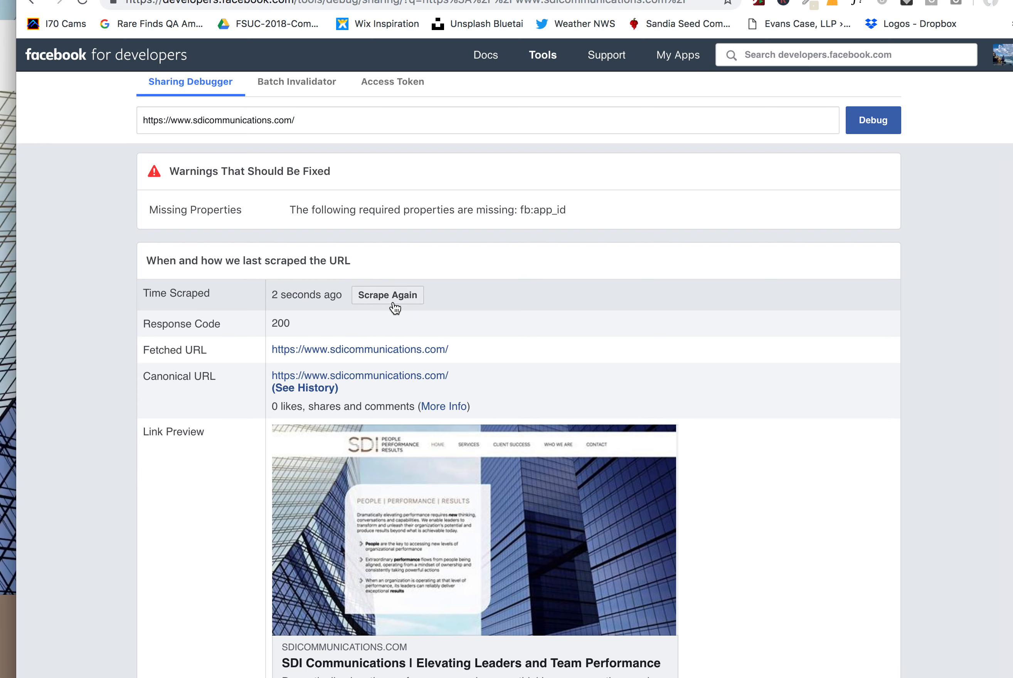
{"action": "mouse_move", "coordinate": [527, 518]}
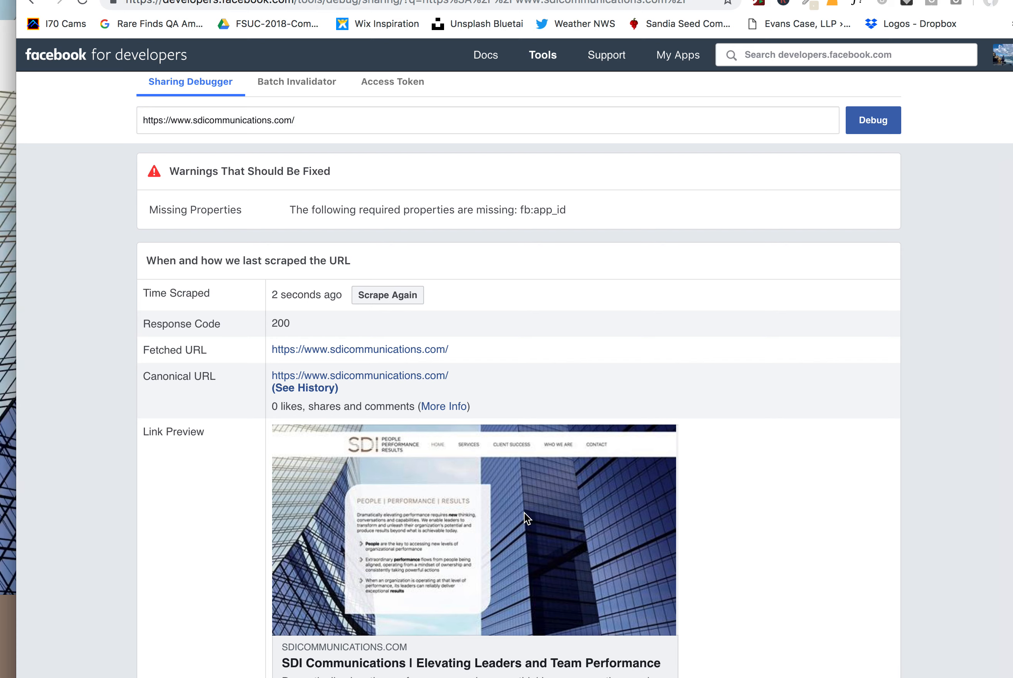
{"action": "left_click", "coordinate": [387, 296]}
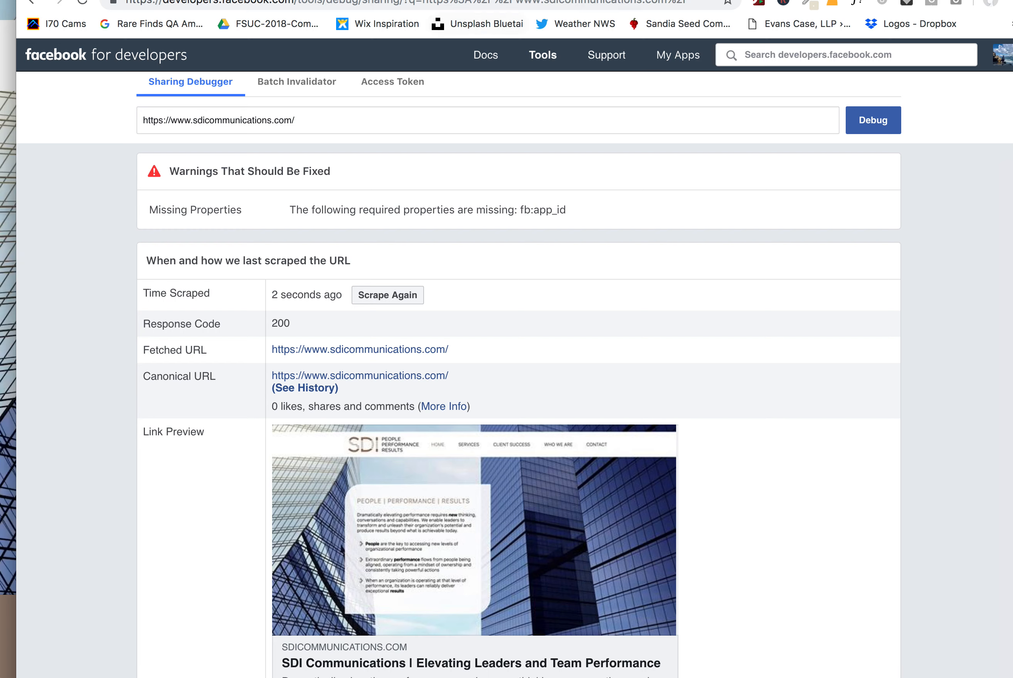
{"action": "mouse_move", "coordinate": [425, 356]}
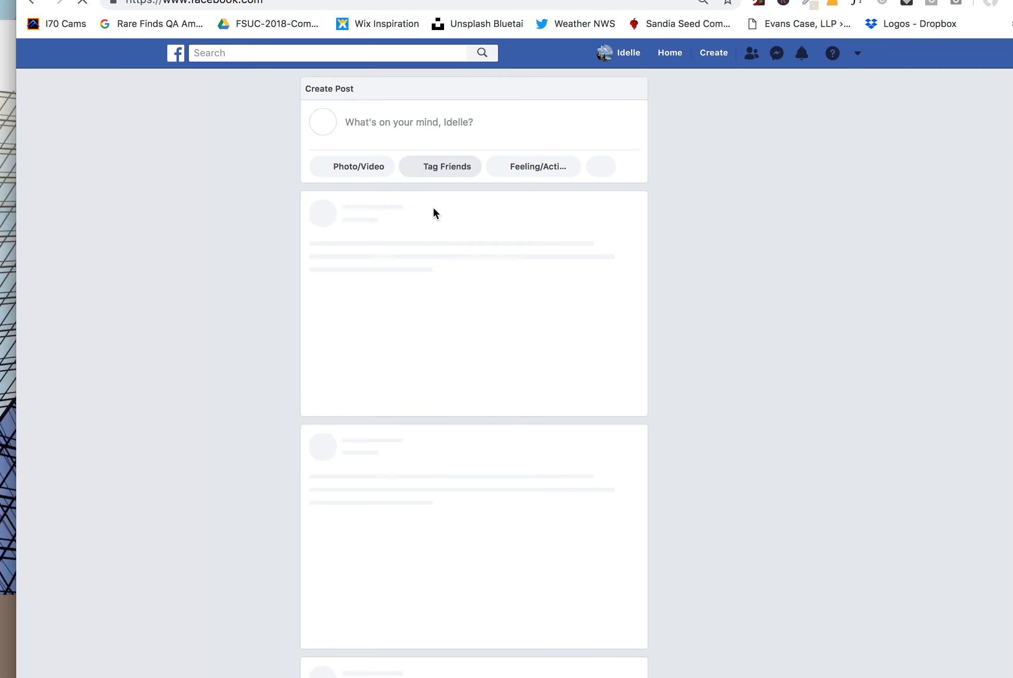
{"action": "type", "text": "https://www.sdicommunications.com/"}
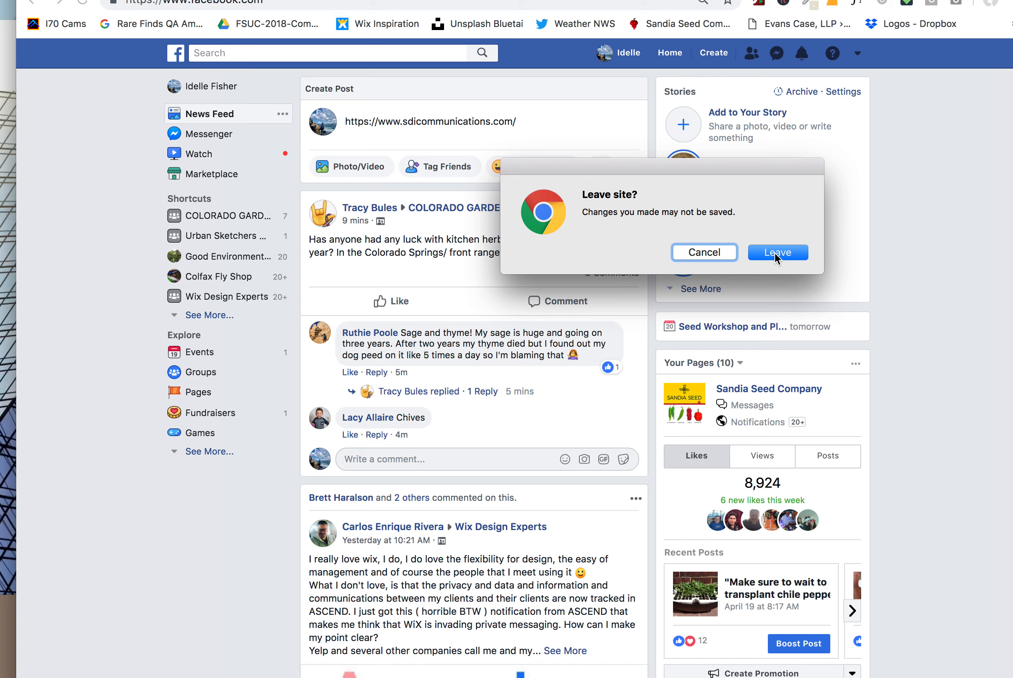
{"action": "left_click", "coordinate": [776, 253]}
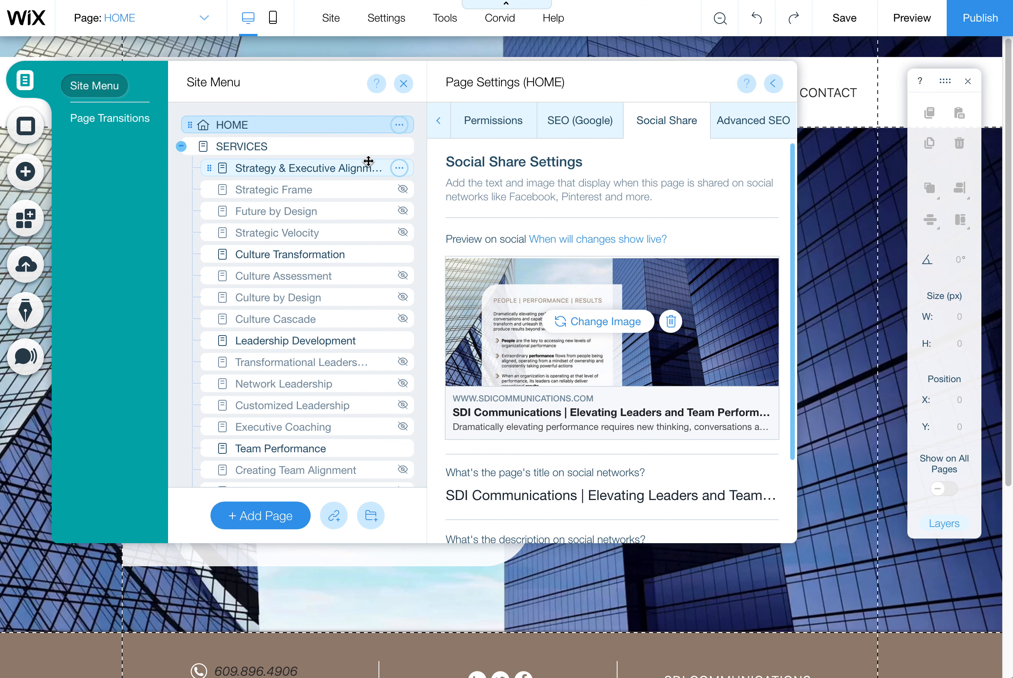
Step: Reopen the HOME page's Social Share settings from its options menu to review the share image
{"action": "left_click", "coordinate": [399, 124]}
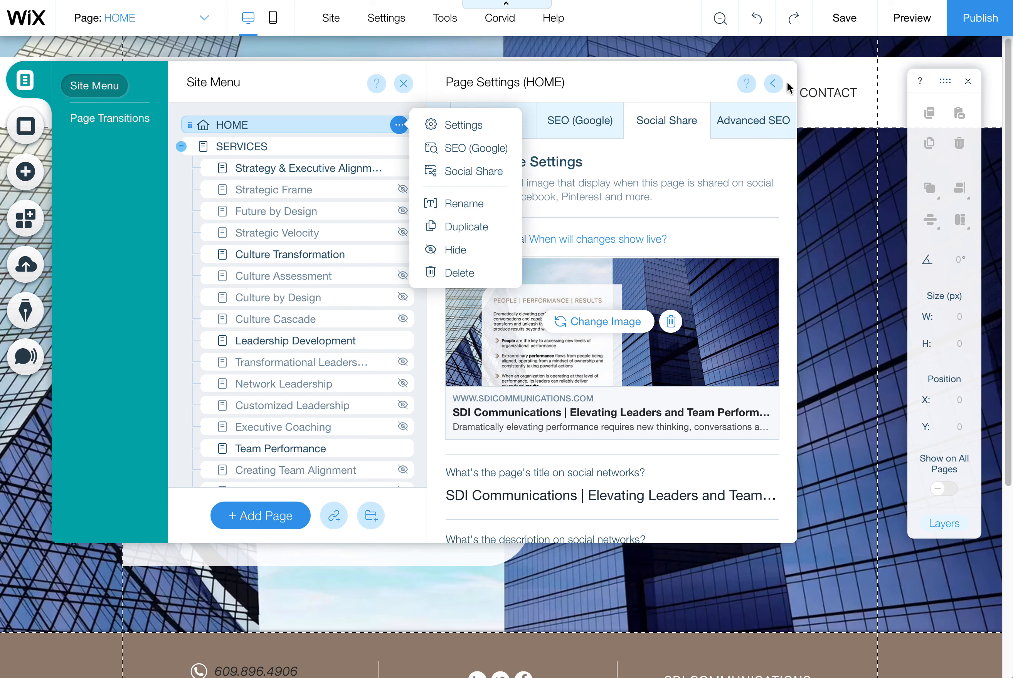
{"action": "left_click", "coordinate": [772, 84]}
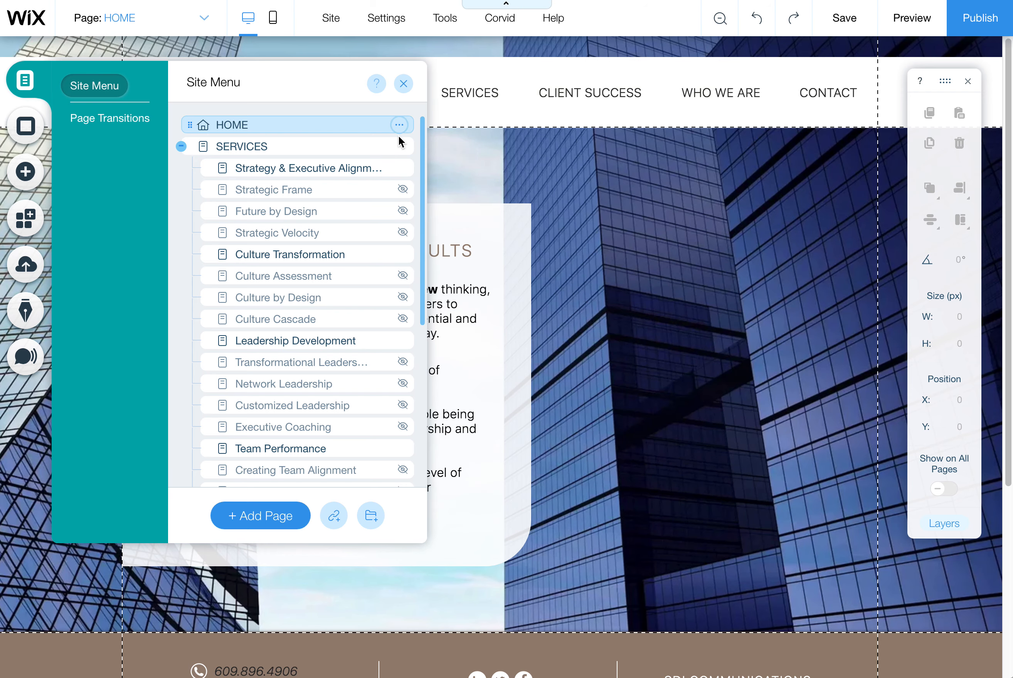
{"action": "left_click", "coordinate": [399, 125]}
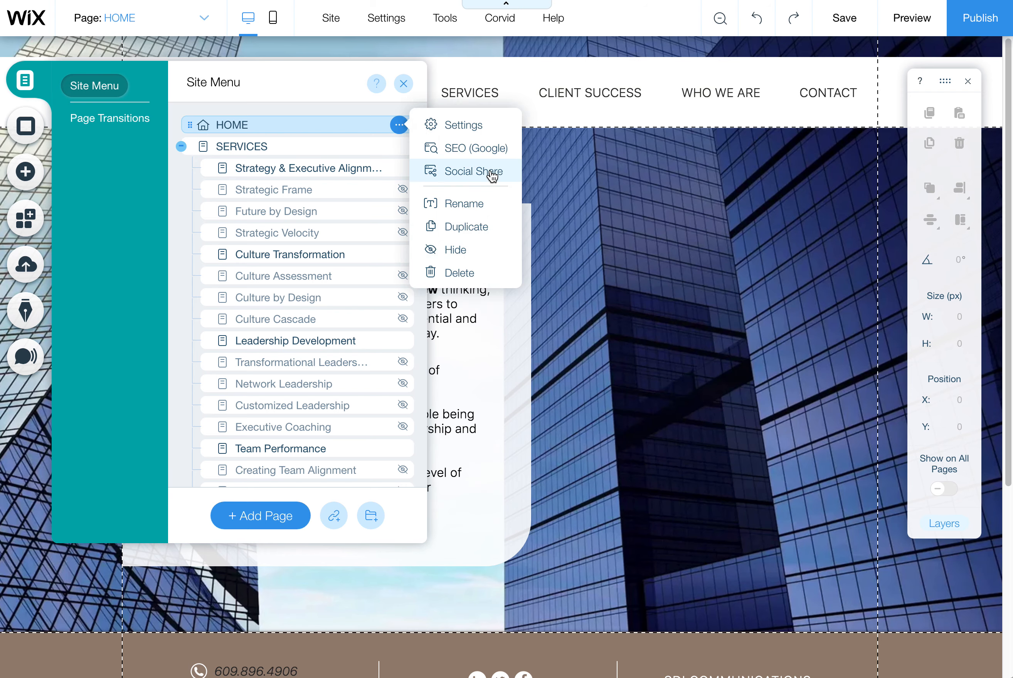
{"action": "left_click", "coordinate": [472, 171]}
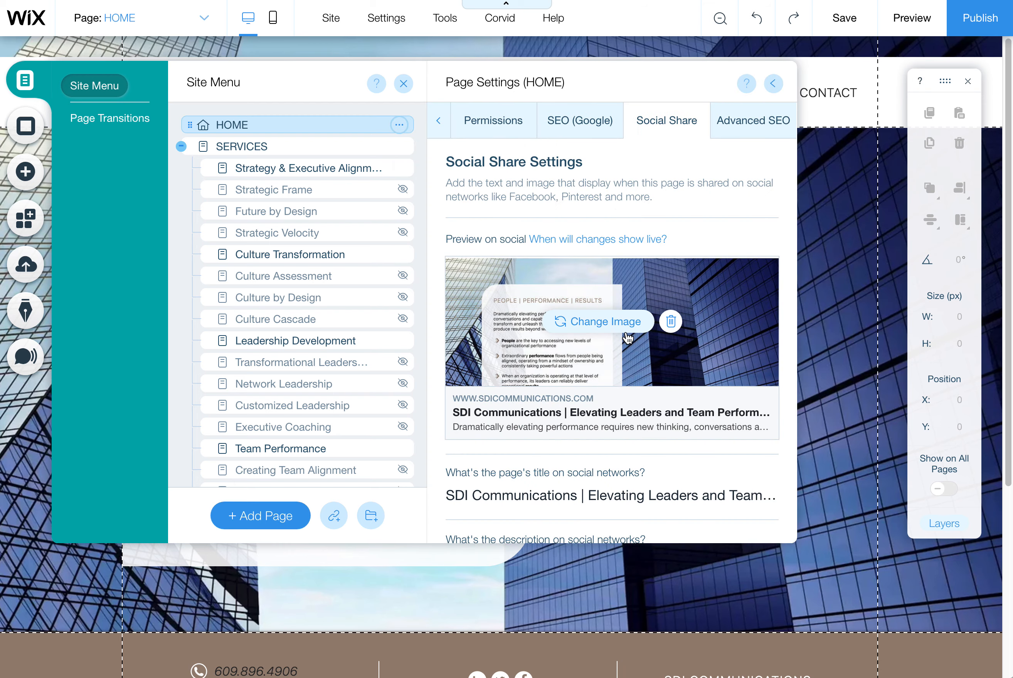
{"action": "mouse_move", "coordinate": [626, 337]}
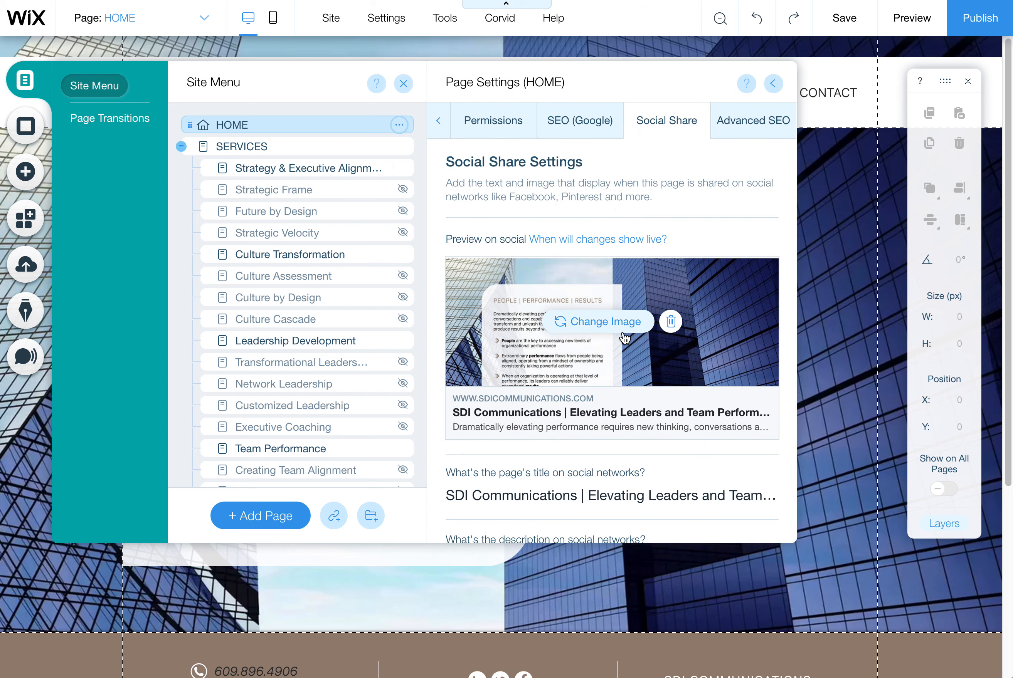
Step: Close the HOME page settings and the Pages panel, returning to the canvas
{"action": "left_click", "coordinate": [772, 84]}
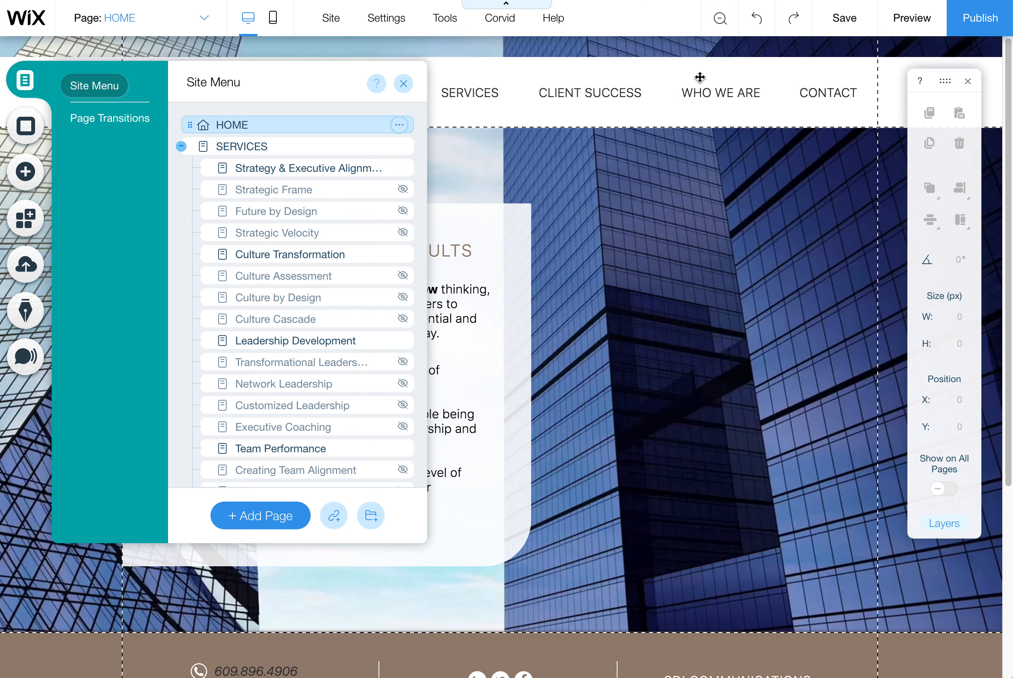
{"action": "left_click", "coordinate": [403, 84]}
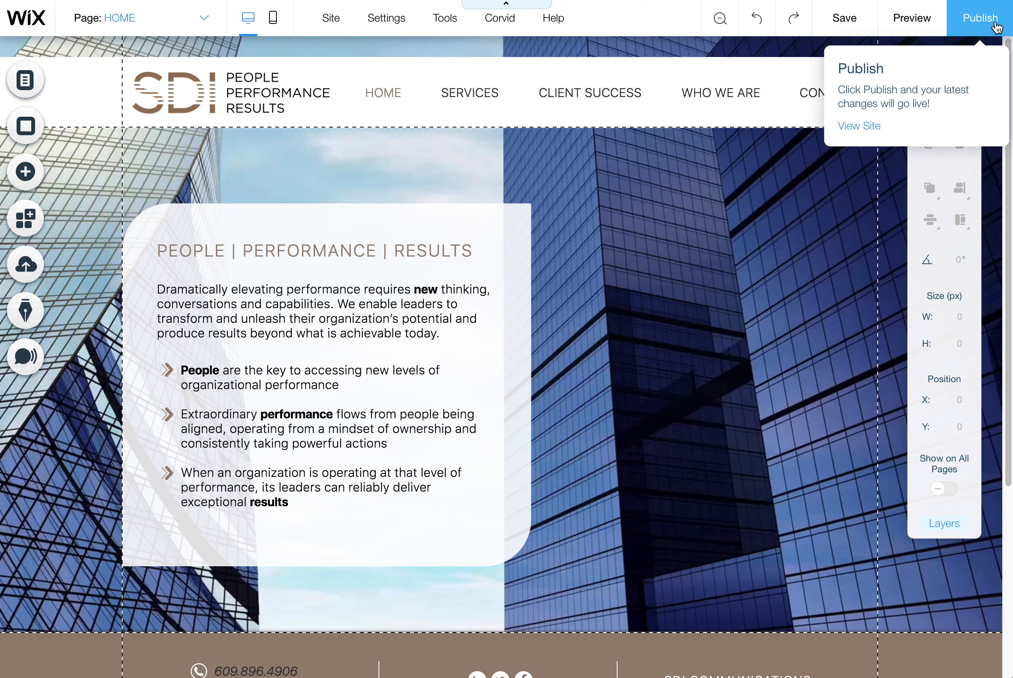
Step: Publish the site's latest changes, then show the Pages list with HOME and Services
{"action": "left_click", "coordinate": [979, 18]}
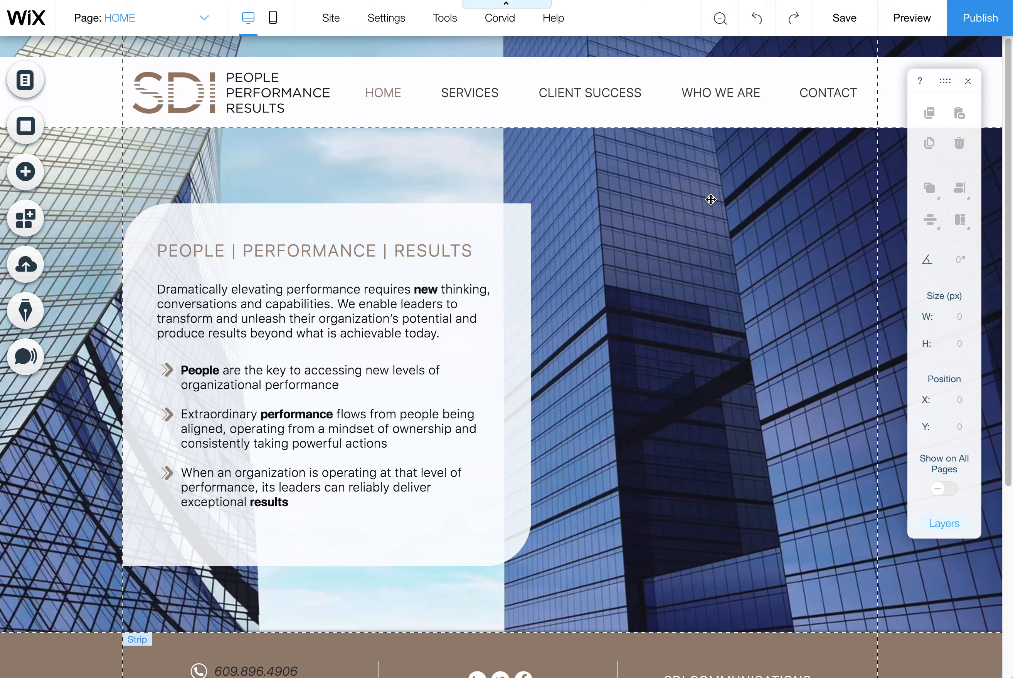
{"action": "mouse_move", "coordinate": [705, 195]}
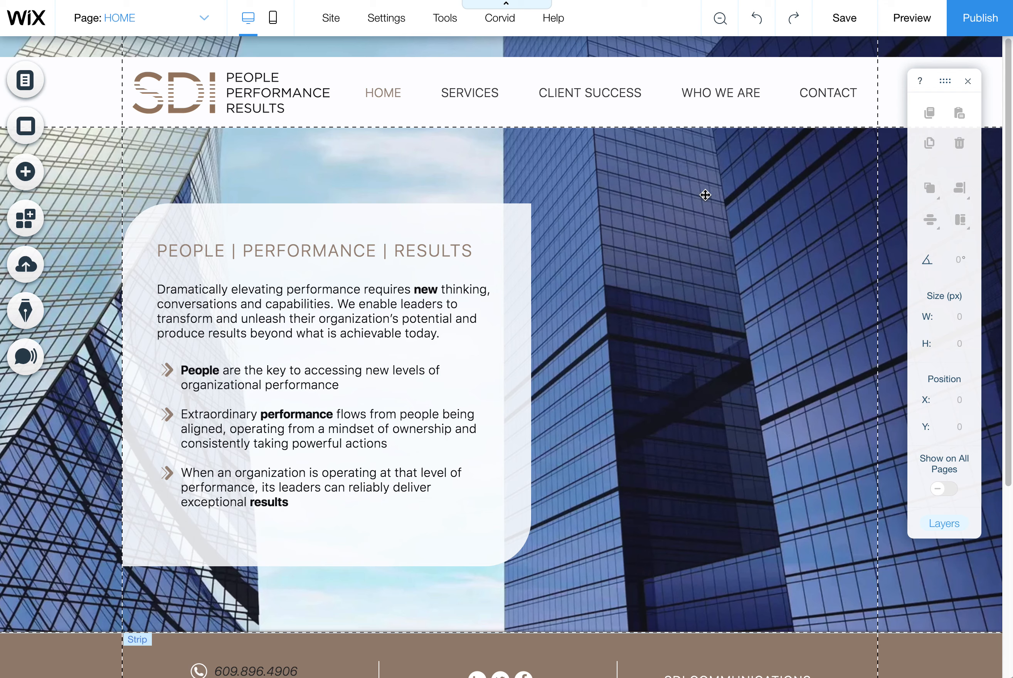
{"action": "left_click", "coordinate": [25, 79]}
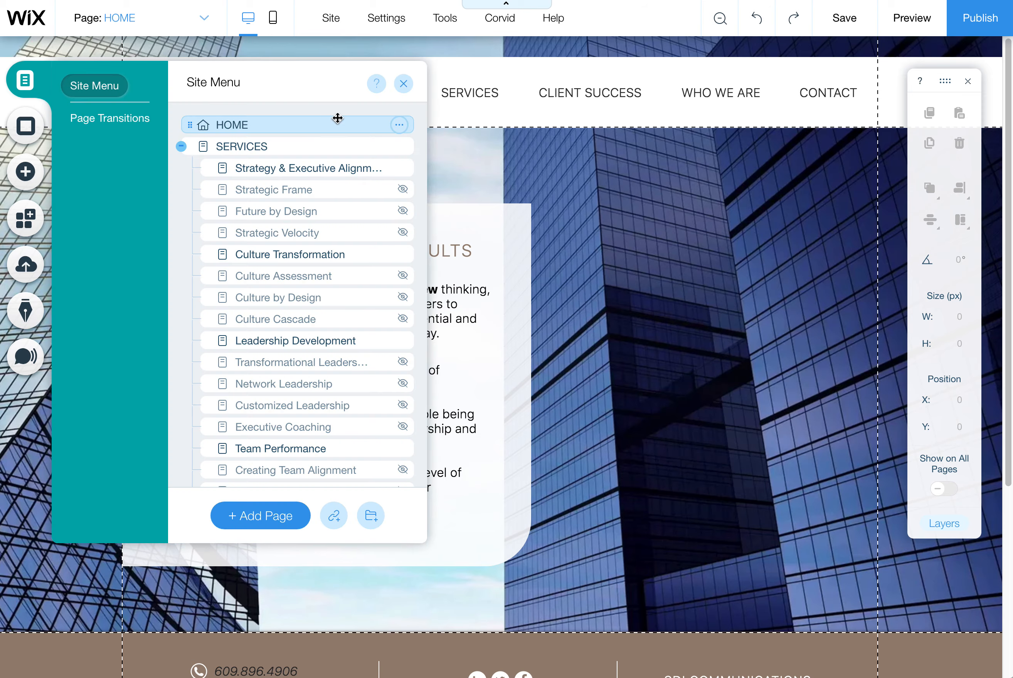
Step: Check HOME's page options, then dismiss them and close the Pages panel unchanged
{"action": "left_click", "coordinate": [399, 125]}
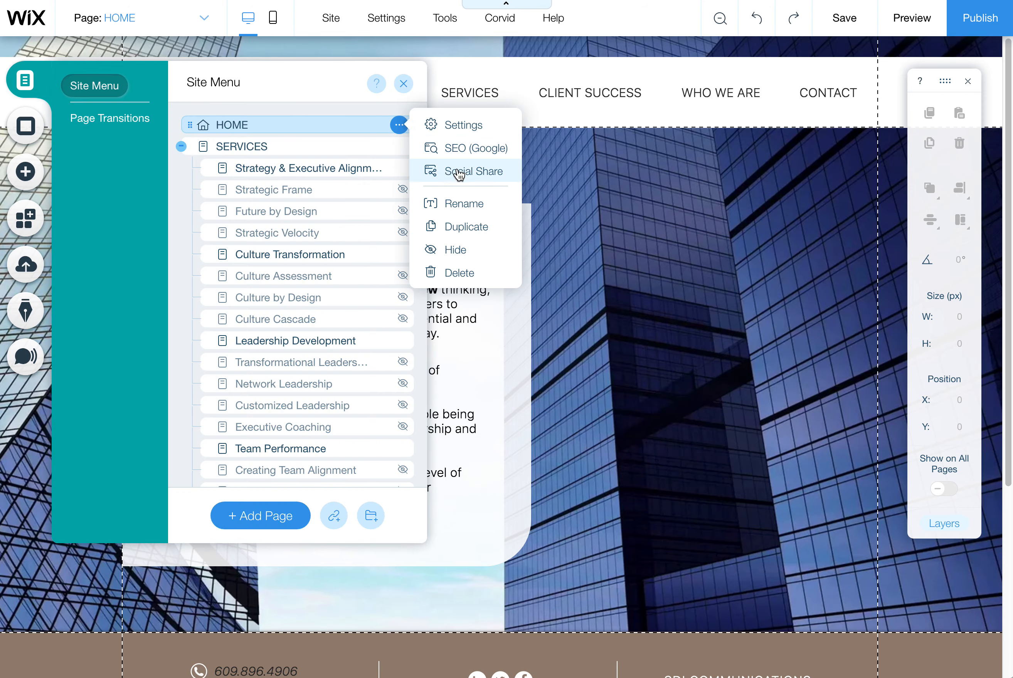
{"action": "mouse_move", "coordinate": [772, 190]}
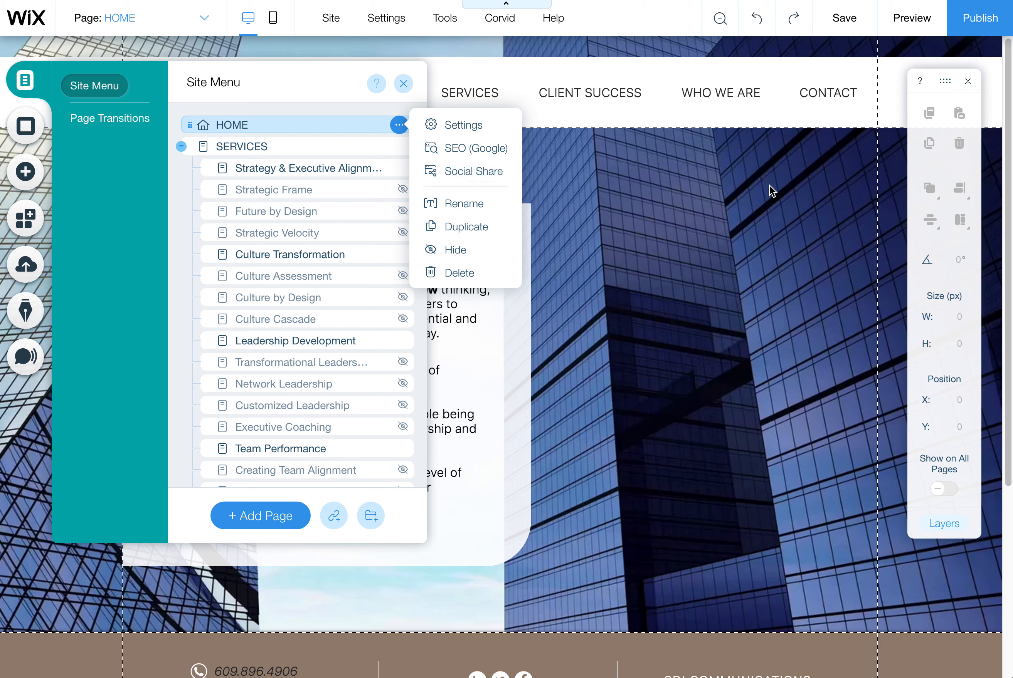
{"action": "left_click", "coordinate": [403, 83]}
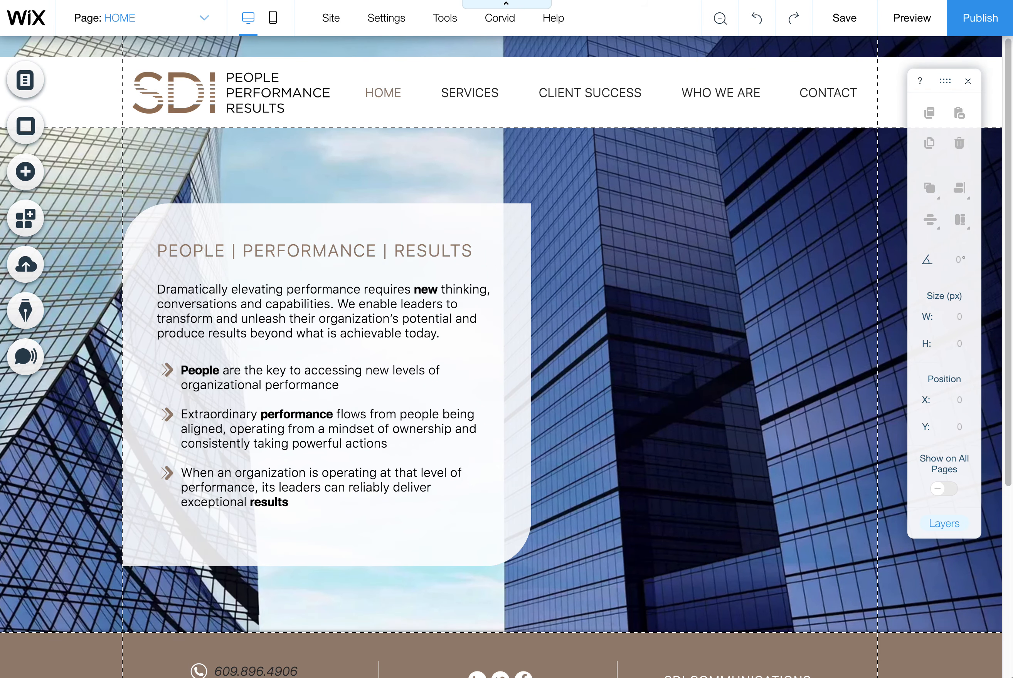